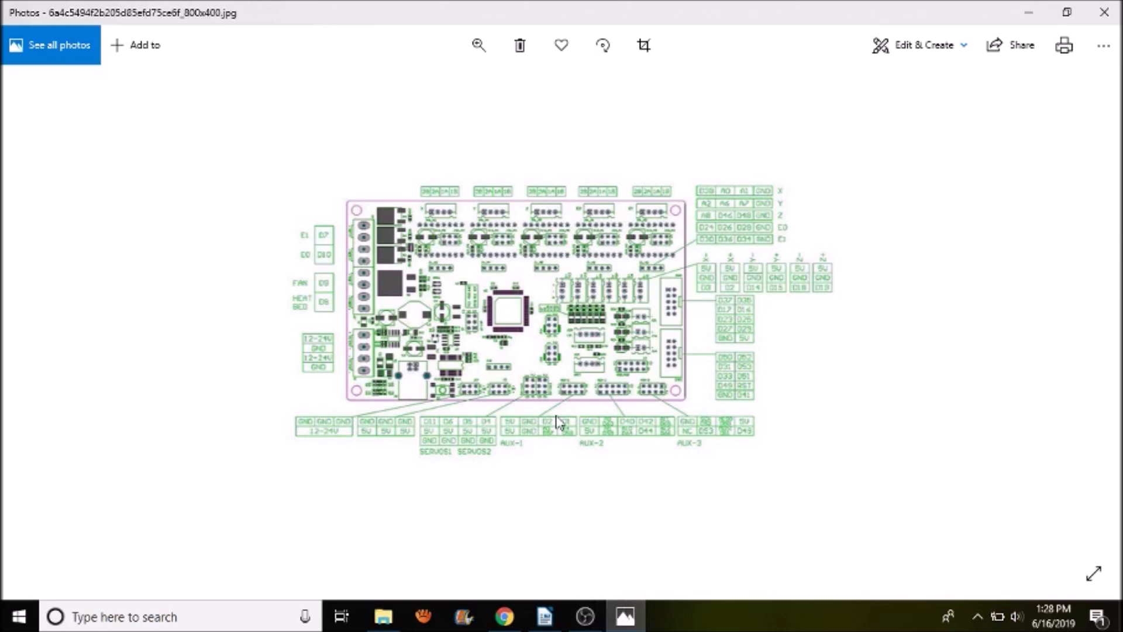
mouse_move(681, 211)
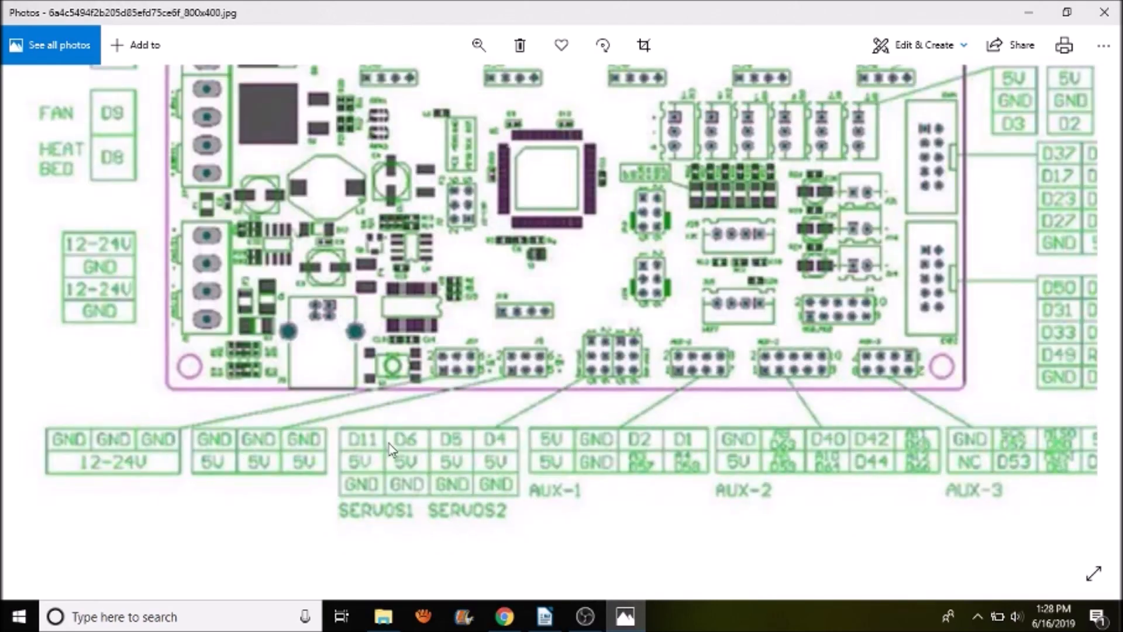
mouse_move(365, 455)
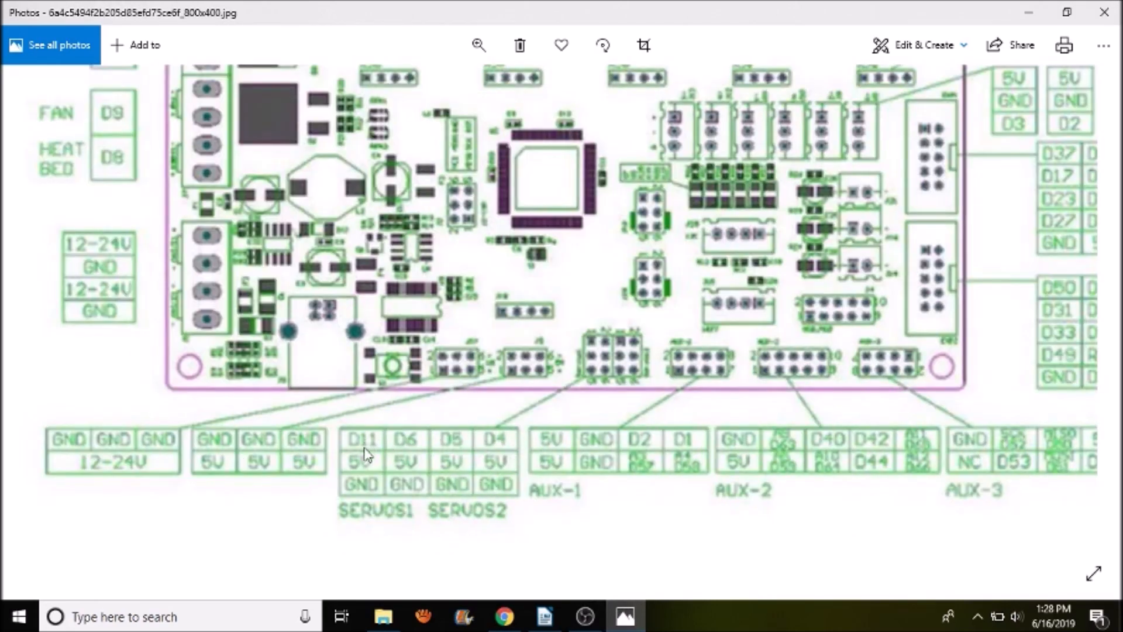
mouse_move(408, 446)
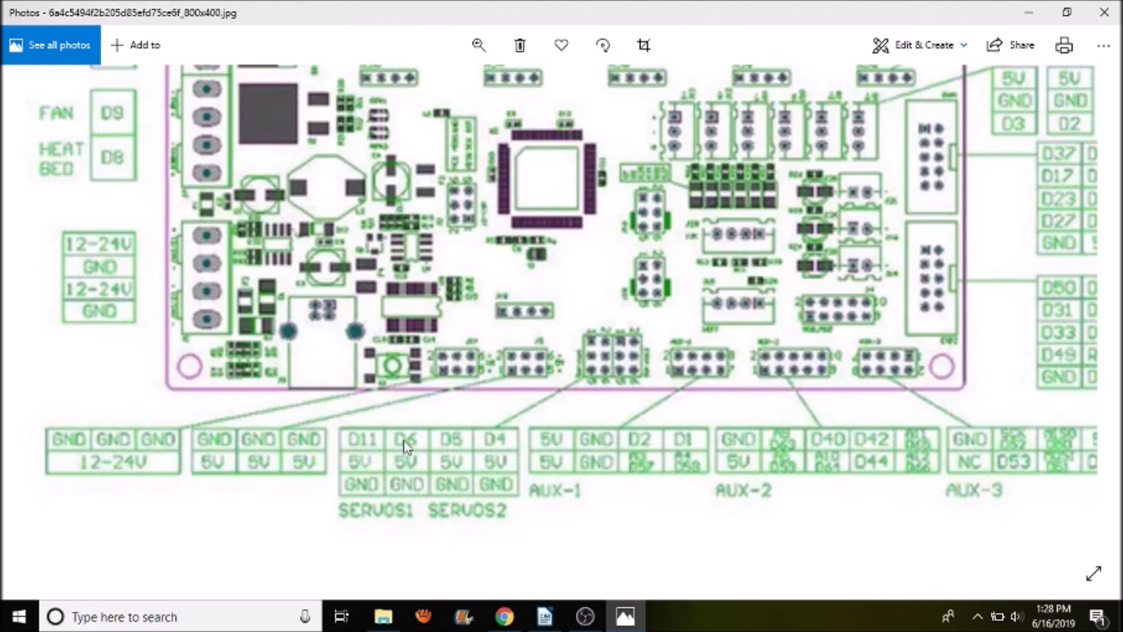
mouse_move(412, 436)
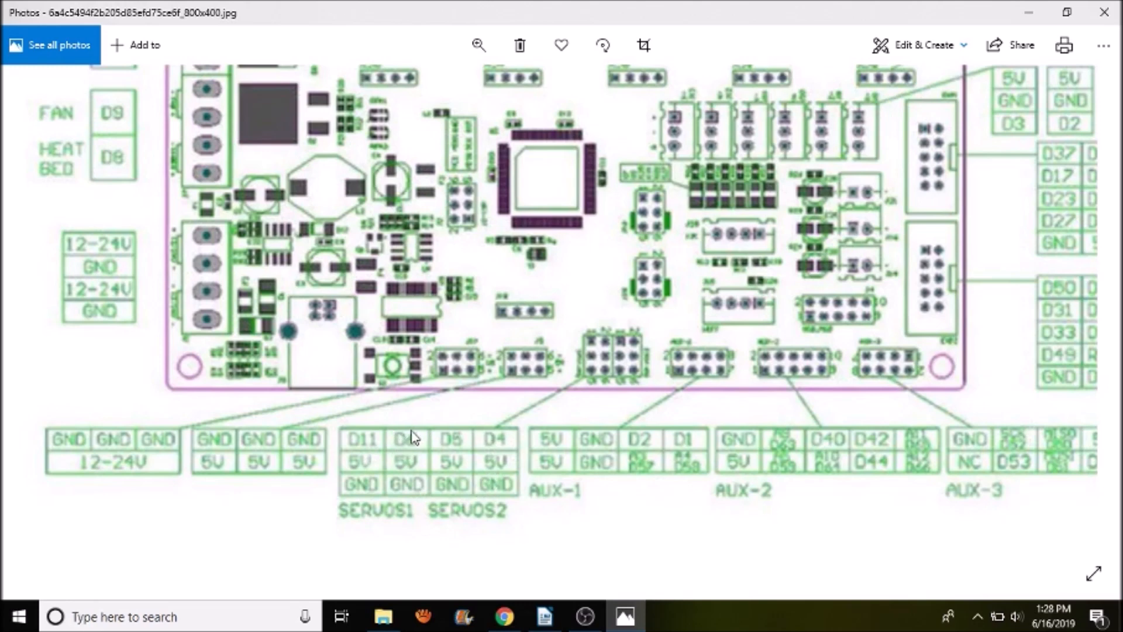
mouse_move(448, 437)
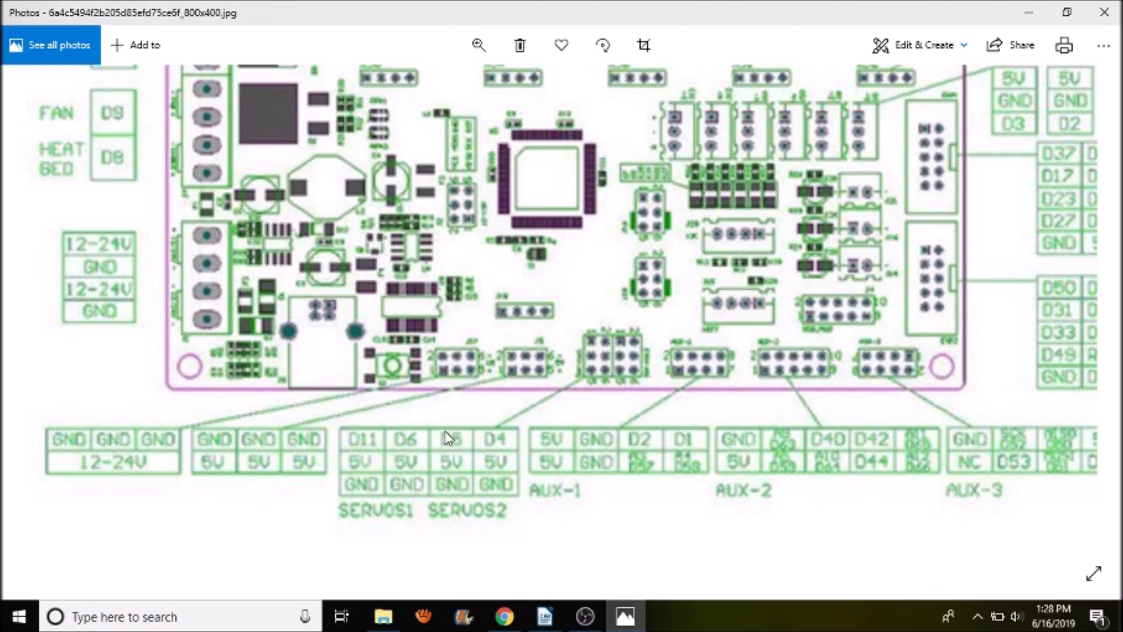
mouse_move(165, 479)
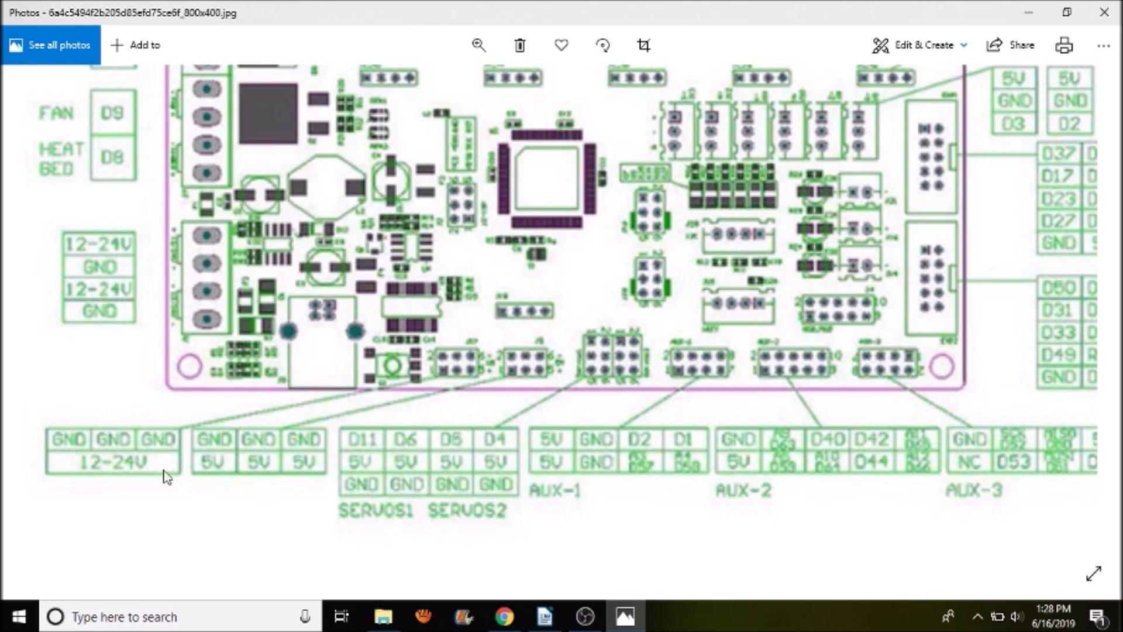
- Zoom the pinout diagram so the SERVOS header labels D11, D6, D5, D4 are readable
scroll(down, 3)
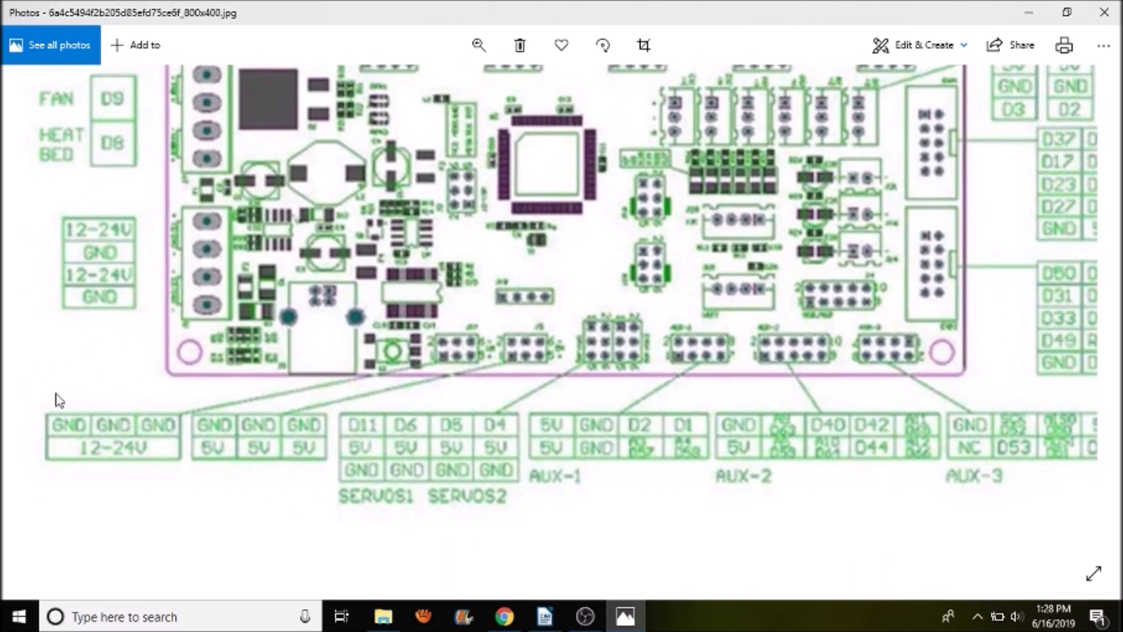
mouse_move(77, 462)
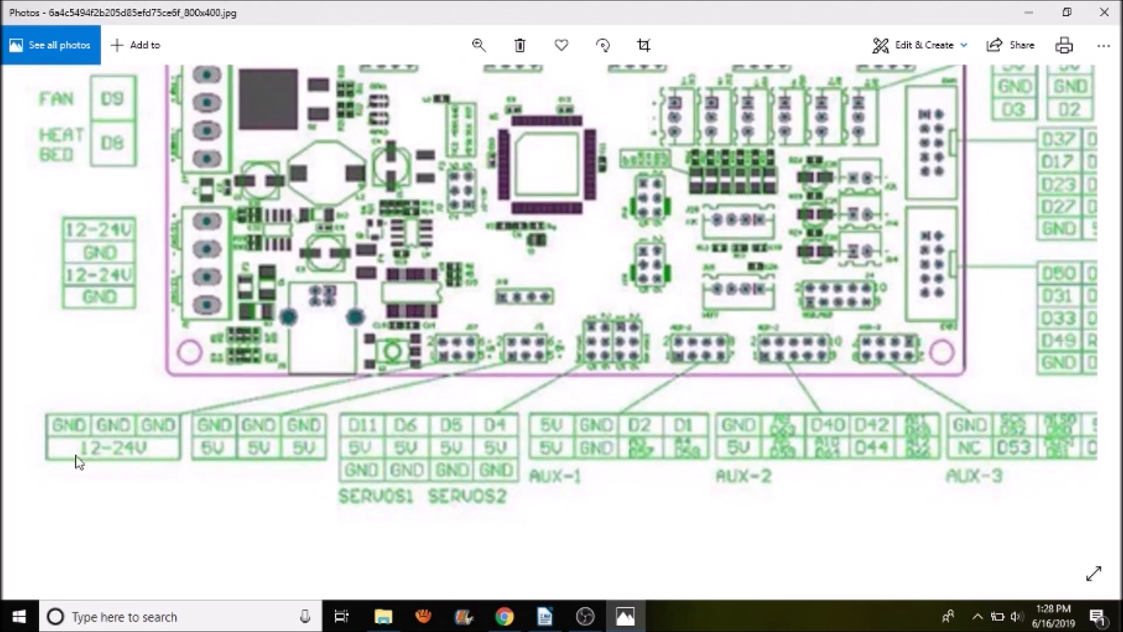
mouse_move(121, 463)
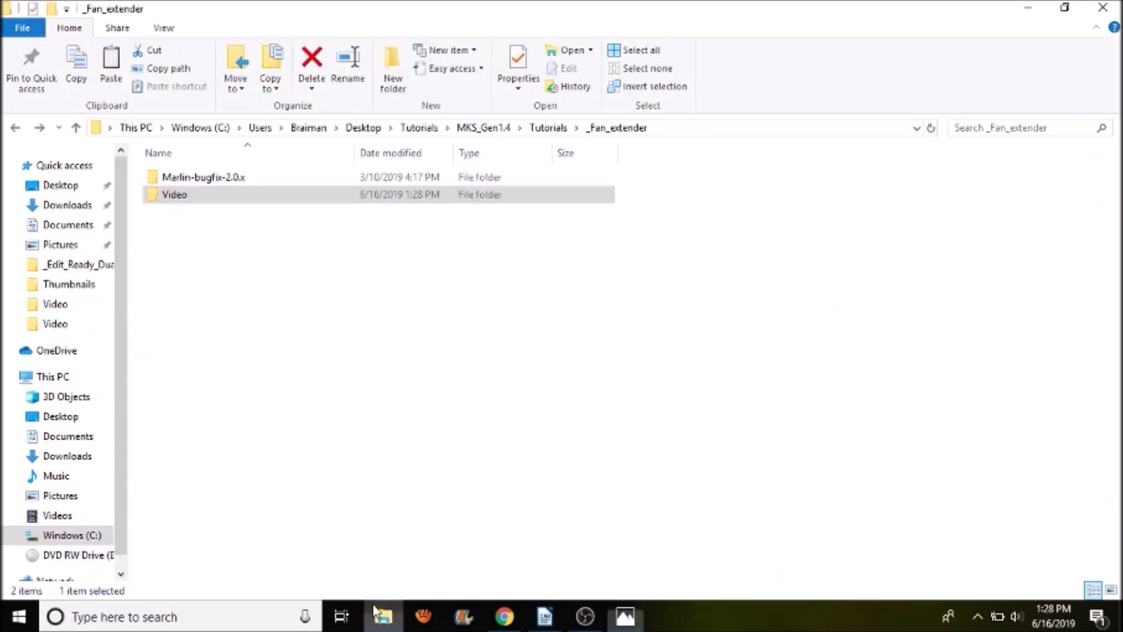
mouse_move(233, 179)
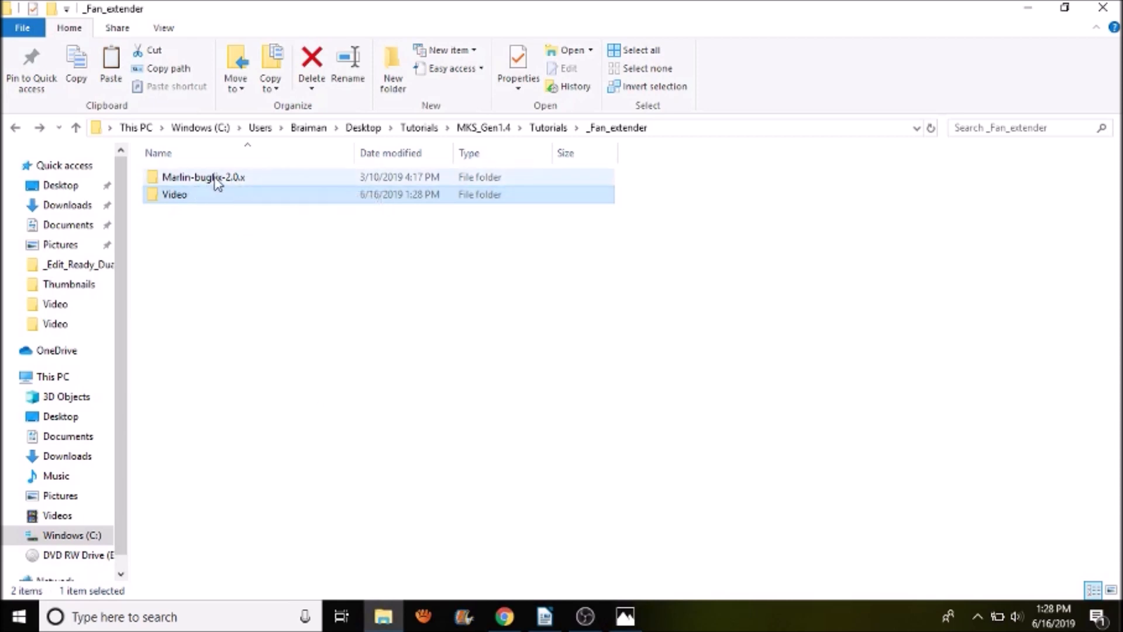
- Navigate through Marlin-bugfix-2.0.x > Marlin > src into the core folder
double_click(204, 176)
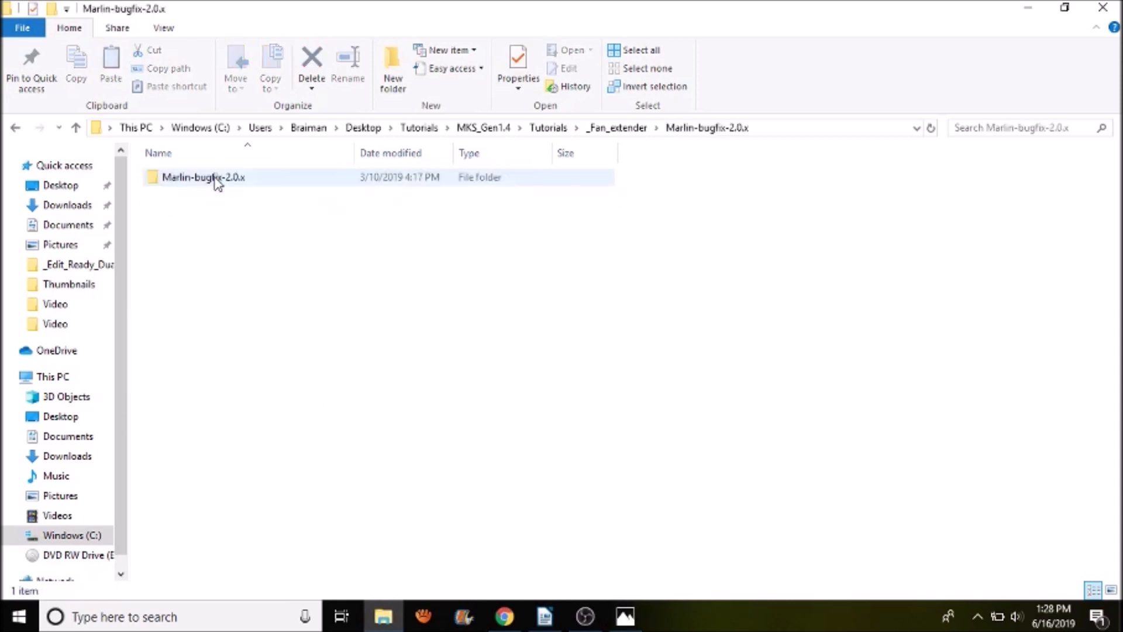
double_click(203, 176)
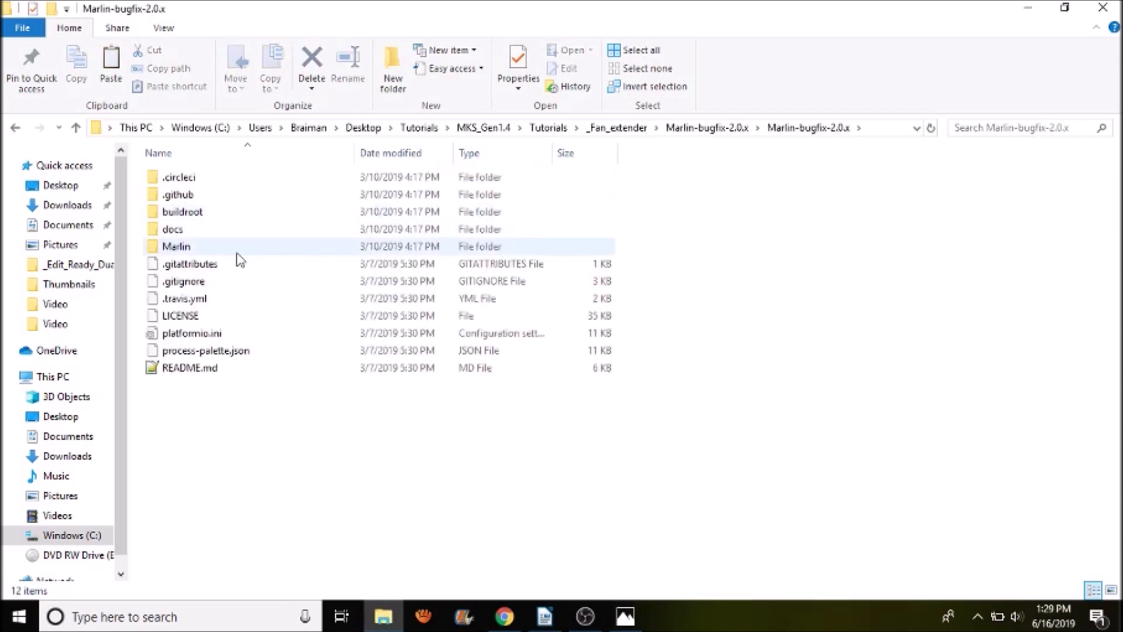
double_click(174, 246)
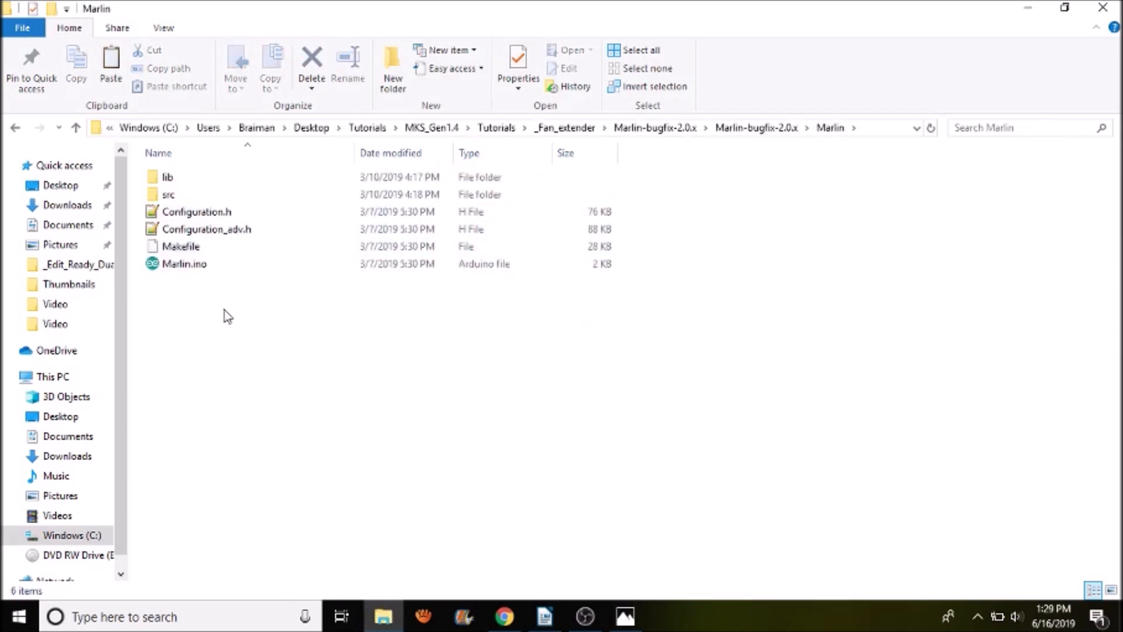
click(168, 195)
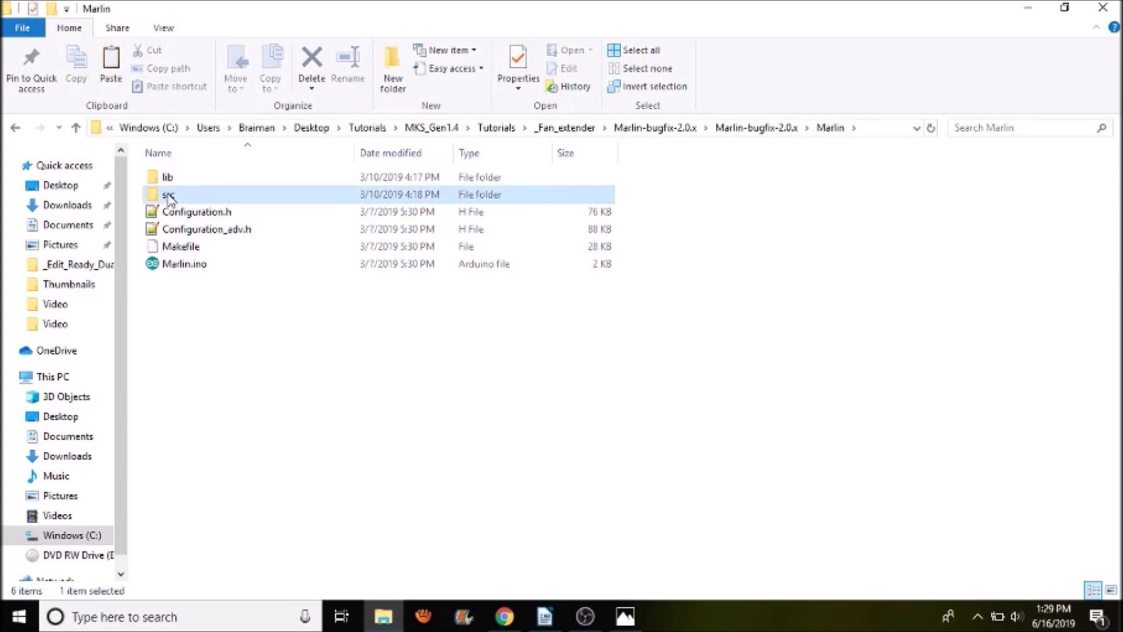
double_click(167, 194)
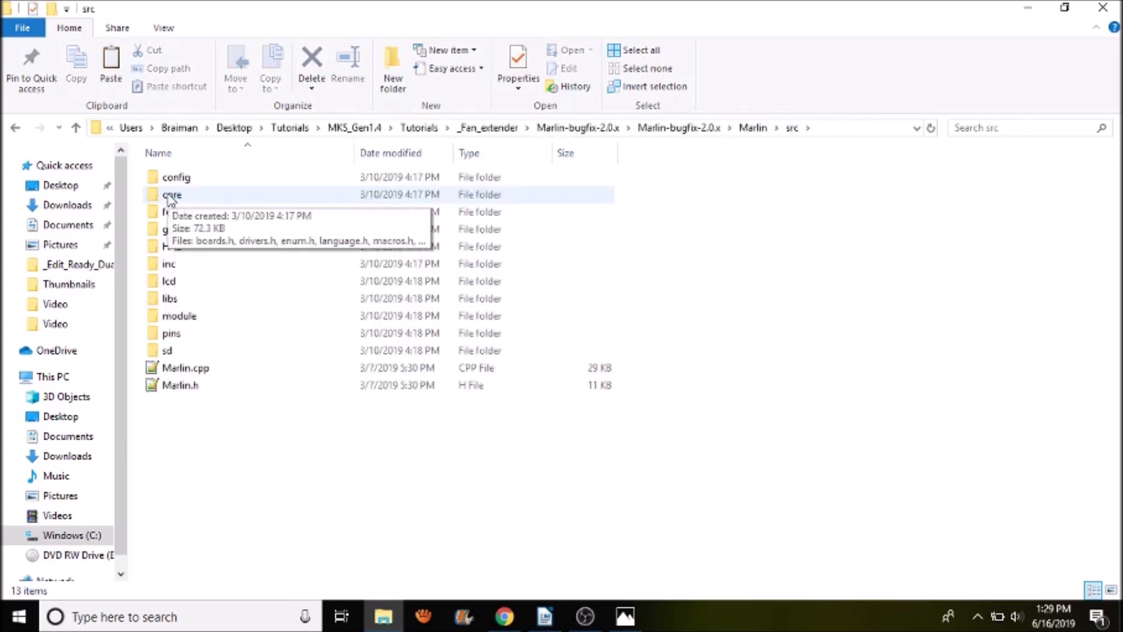
double_click(172, 194)
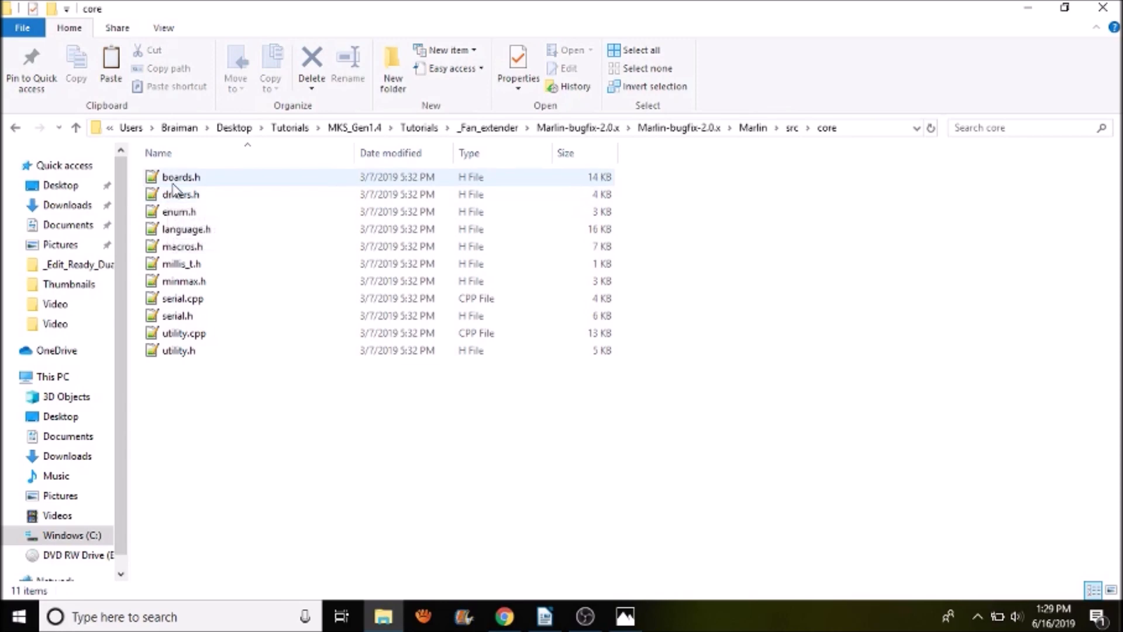
- Open boards.h from the core folder in the text editor
click(180, 177)
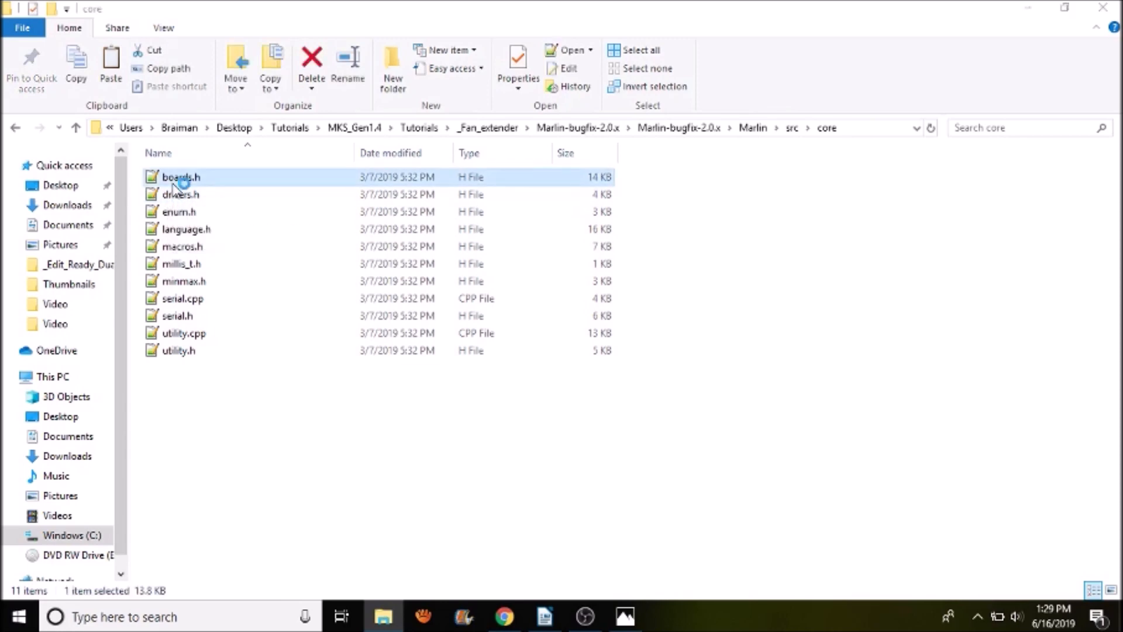
double_click(180, 176)
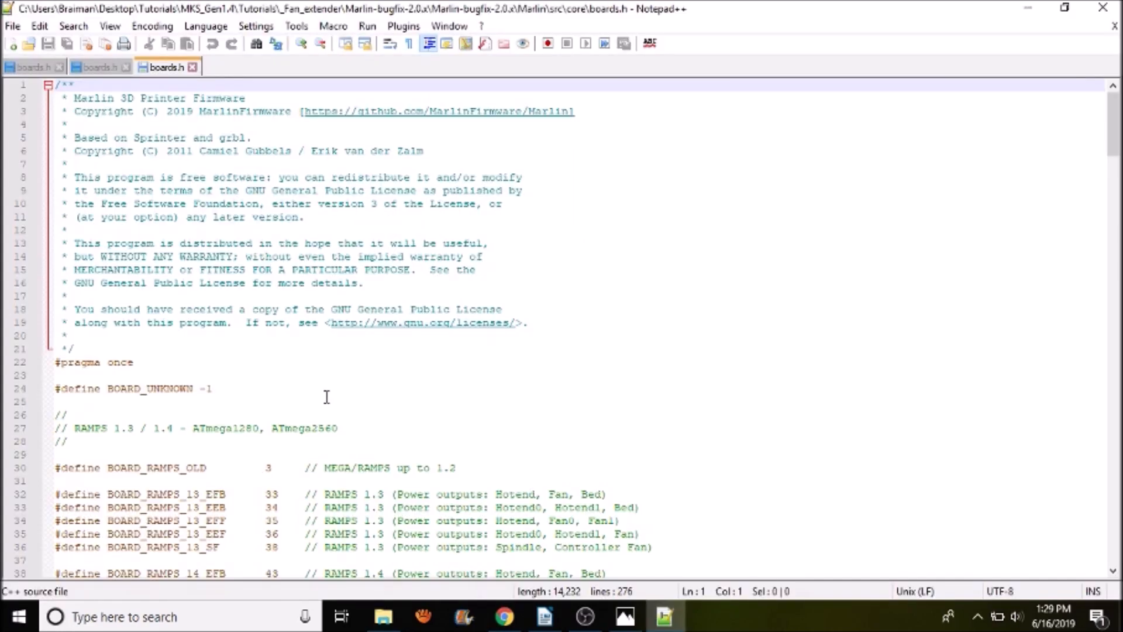
- Search boards.h for 'MKS' and copy the BOARD_MKS_GEN_13 board name
key(ctrl+f)
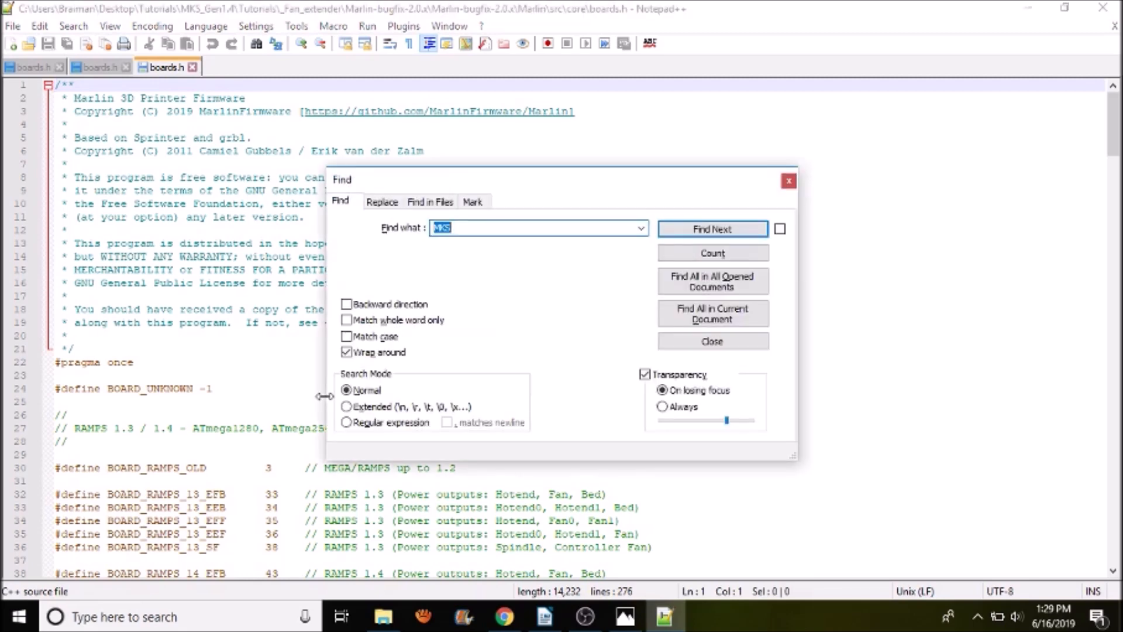
click(711, 228)
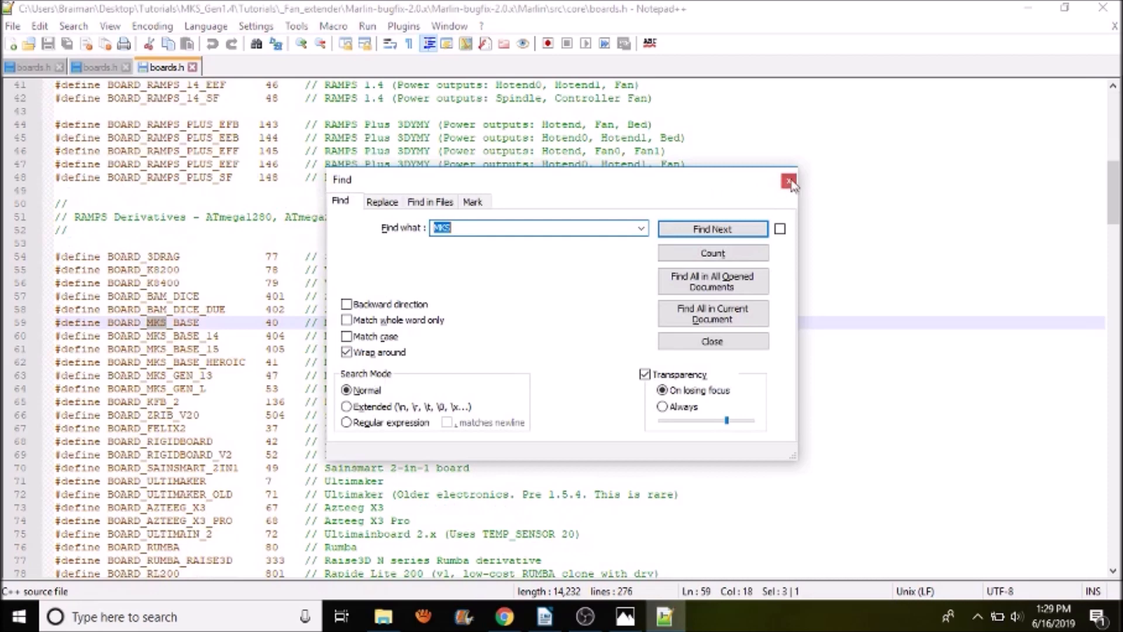
click(787, 180)
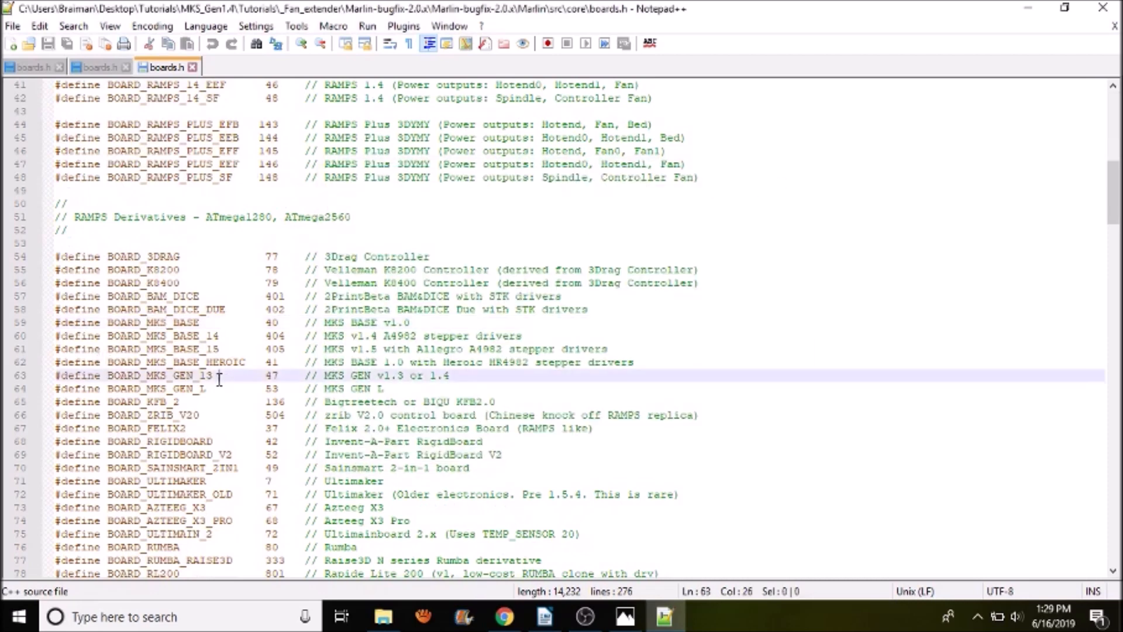
double_click(159, 376)
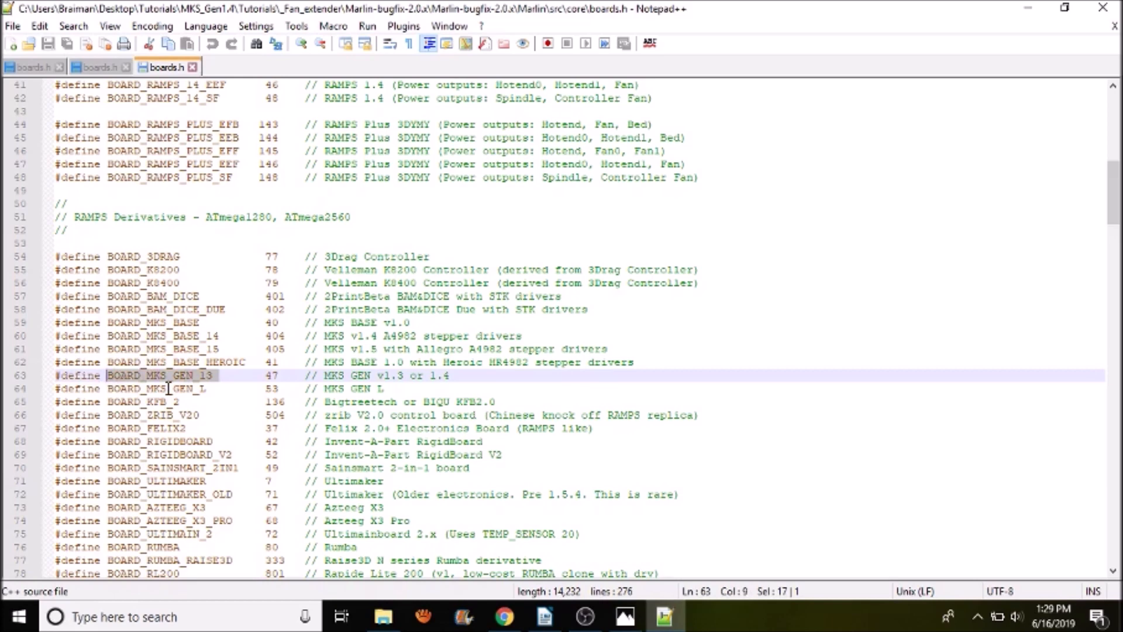
mouse_move(471, 375)
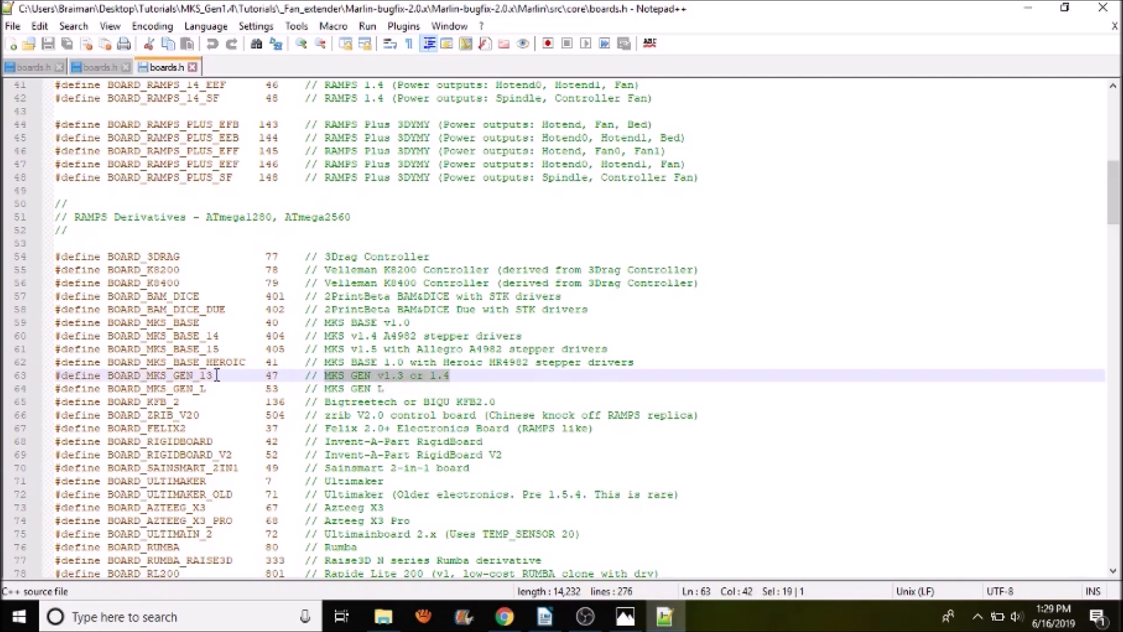
right_click(158, 376)
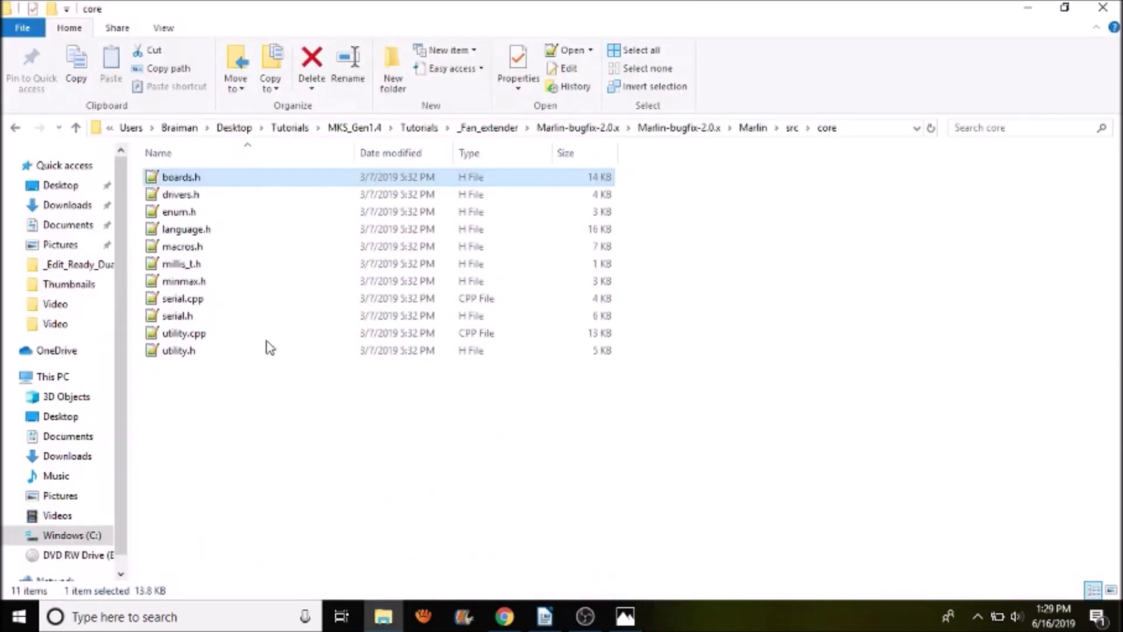
- Go back up to the Marlin folder and open Marlin.ino in the Arduino IDE
click(76, 127)
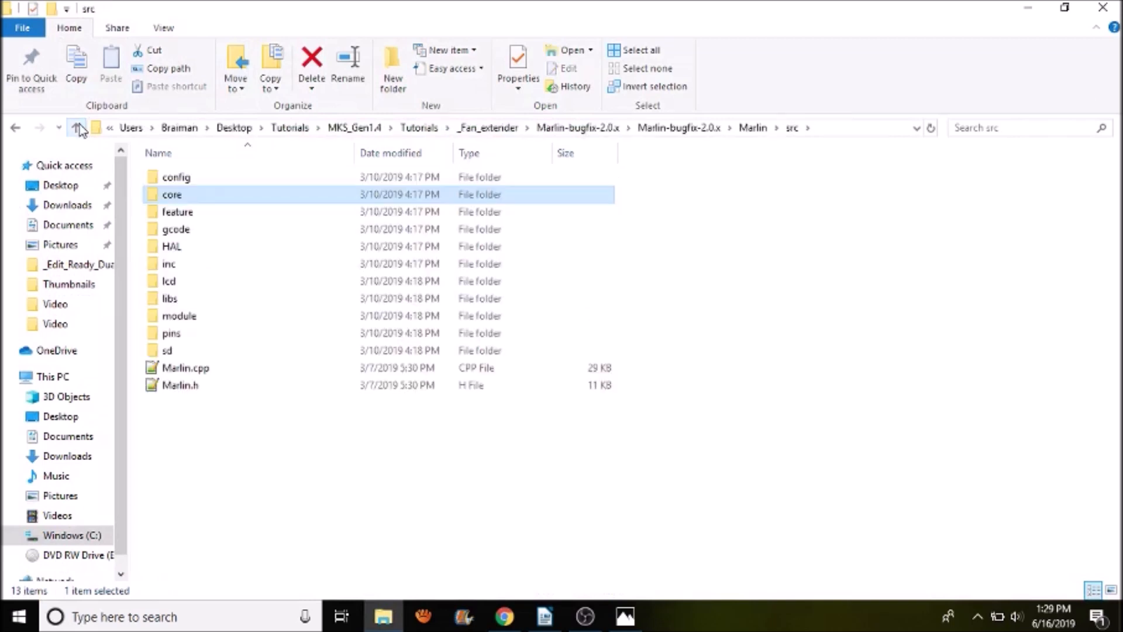
click(75, 128)
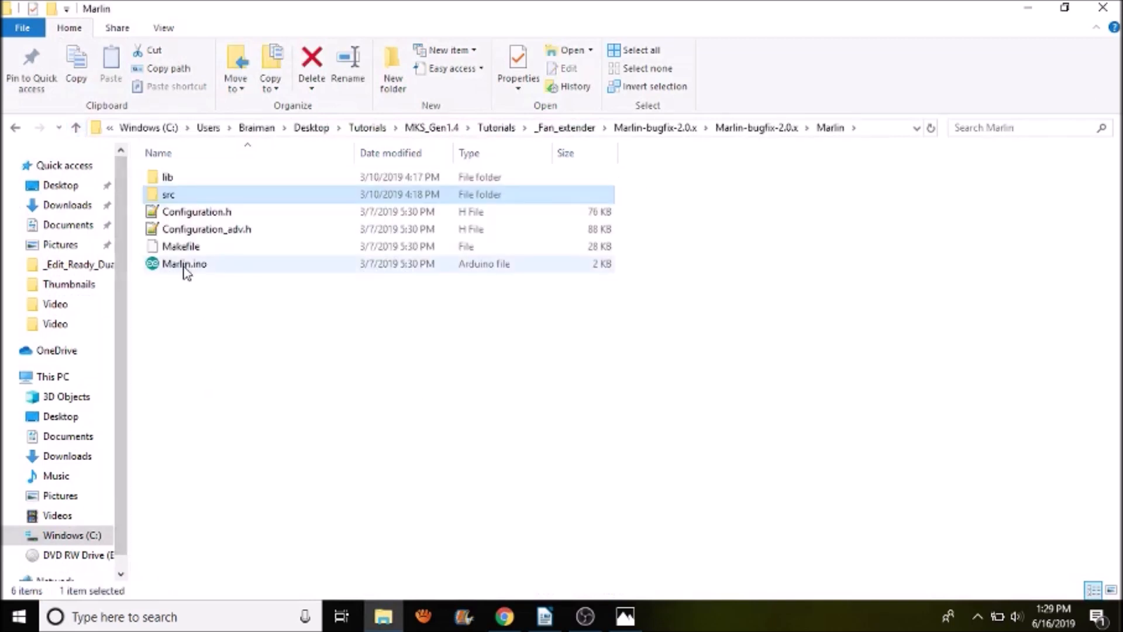
mouse_move(184, 264)
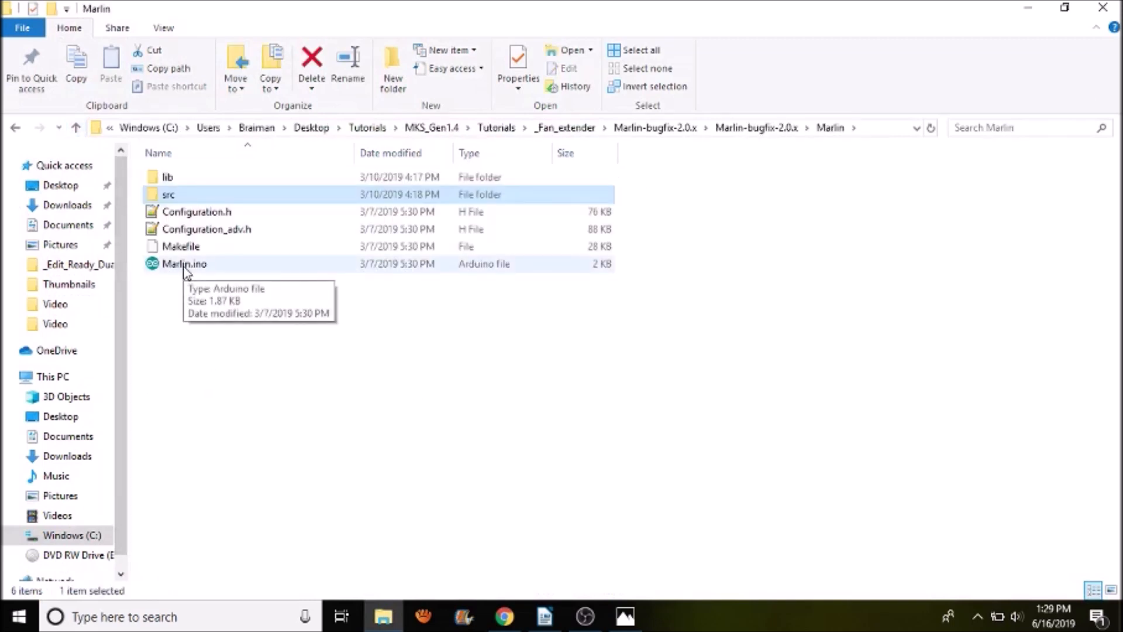
double_click(184, 263)
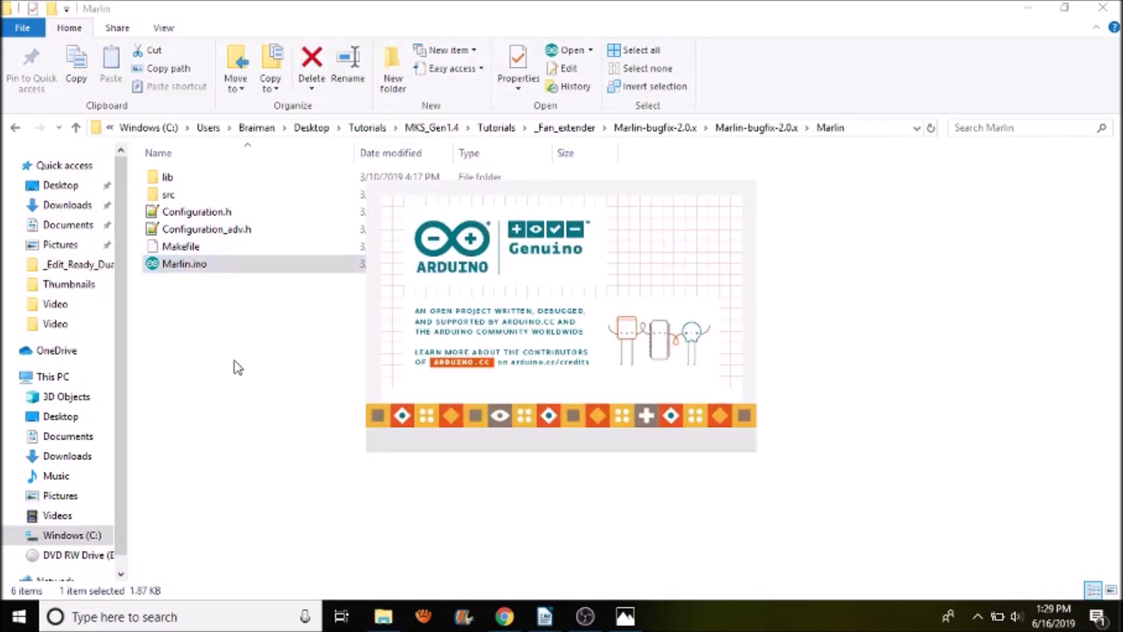
double_click(185, 263)
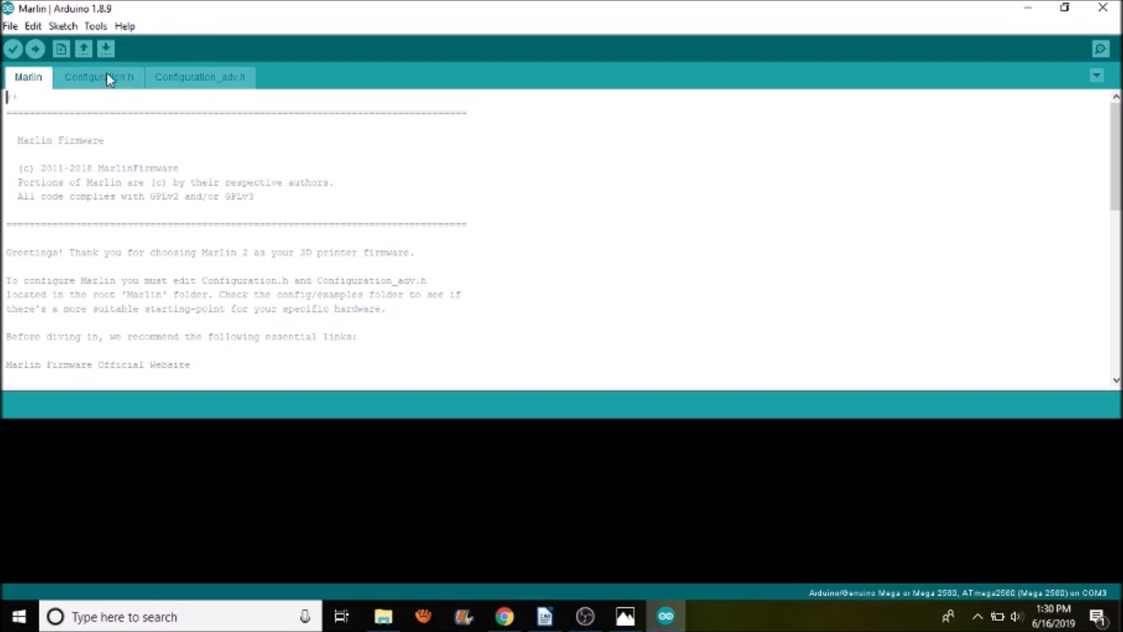
- In Configuration.h, search for 'mother' to reach the MOTHERBOARD setting
click(98, 78)
text(mmo)
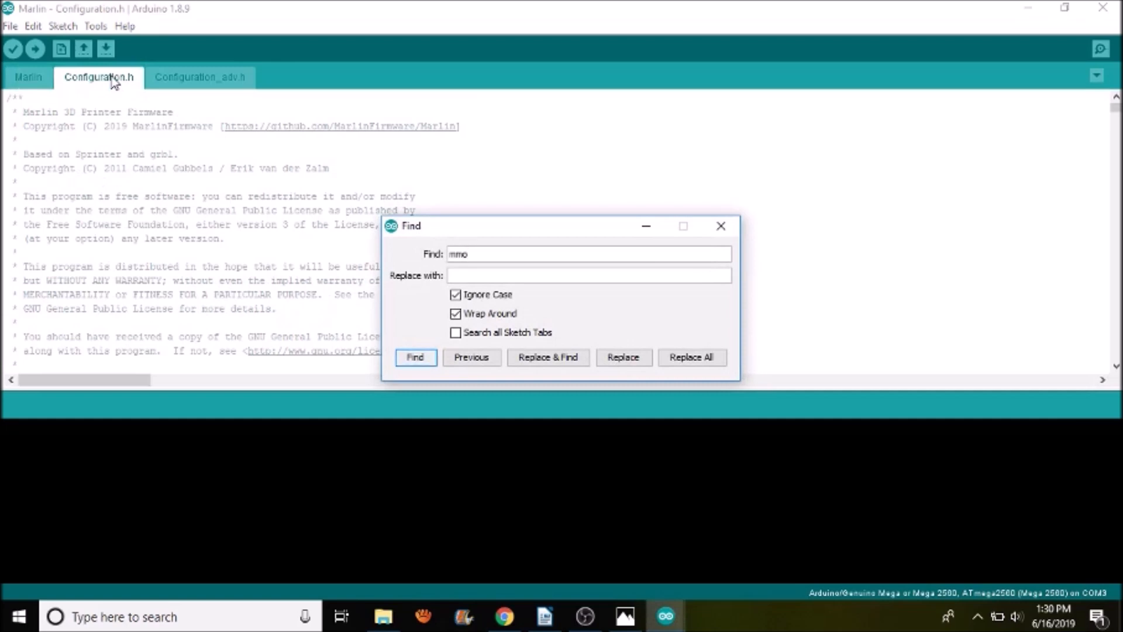
key(Backspace)
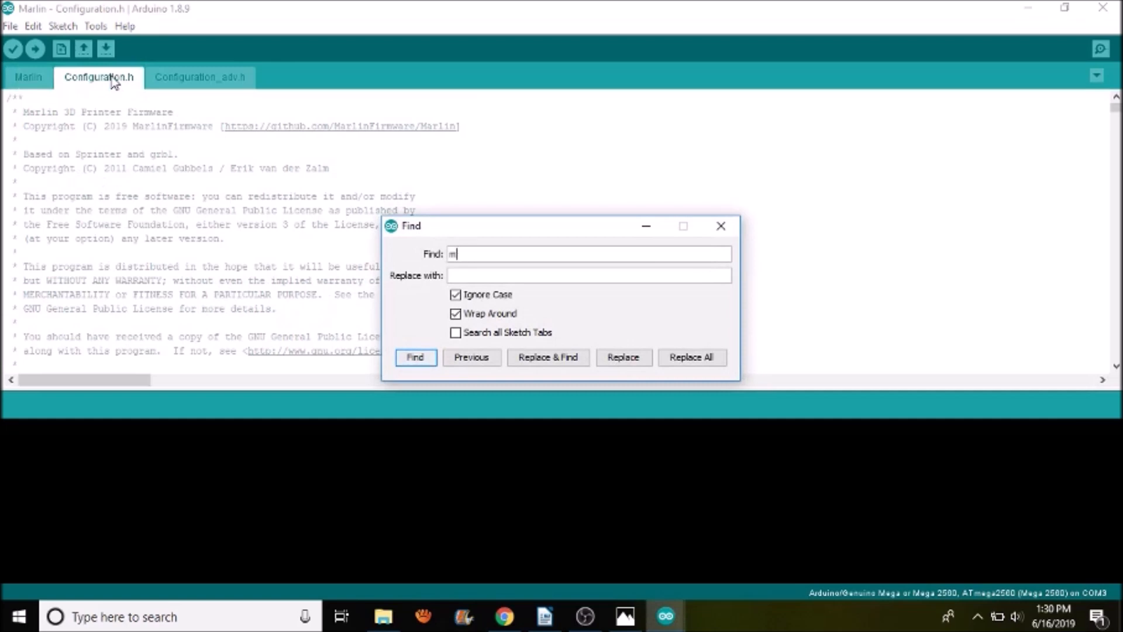
text(other)
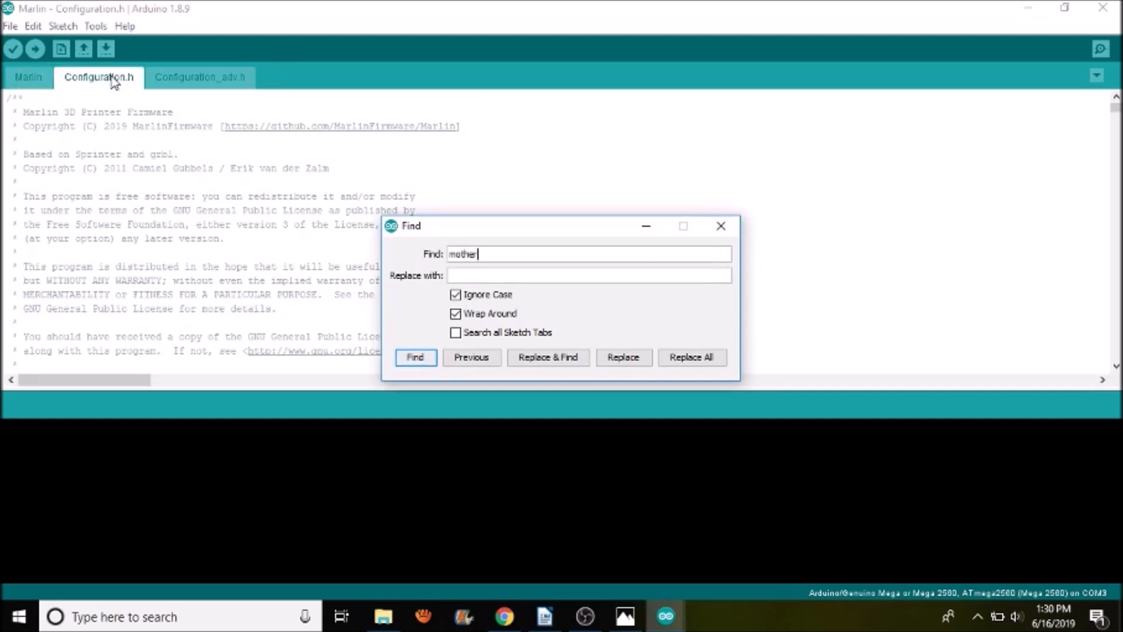
click(414, 357)
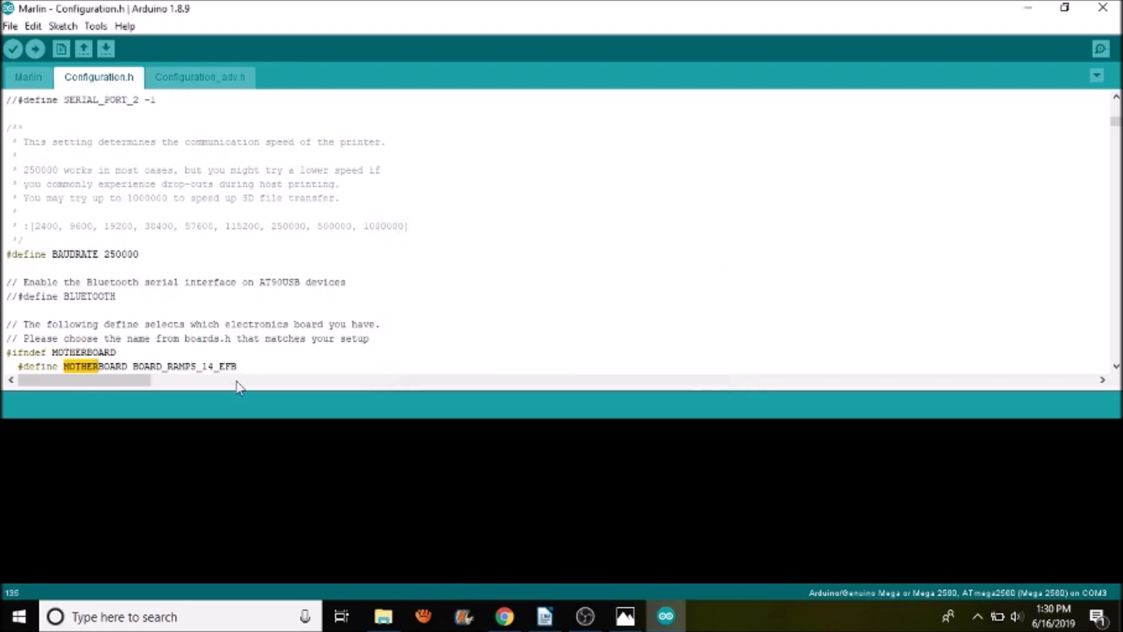
- Replace BOARD_RAMPS_14_EFB with the copied BOARD_MKS_GEN_13 as the MOTHERBOARD
double_click(185, 366)
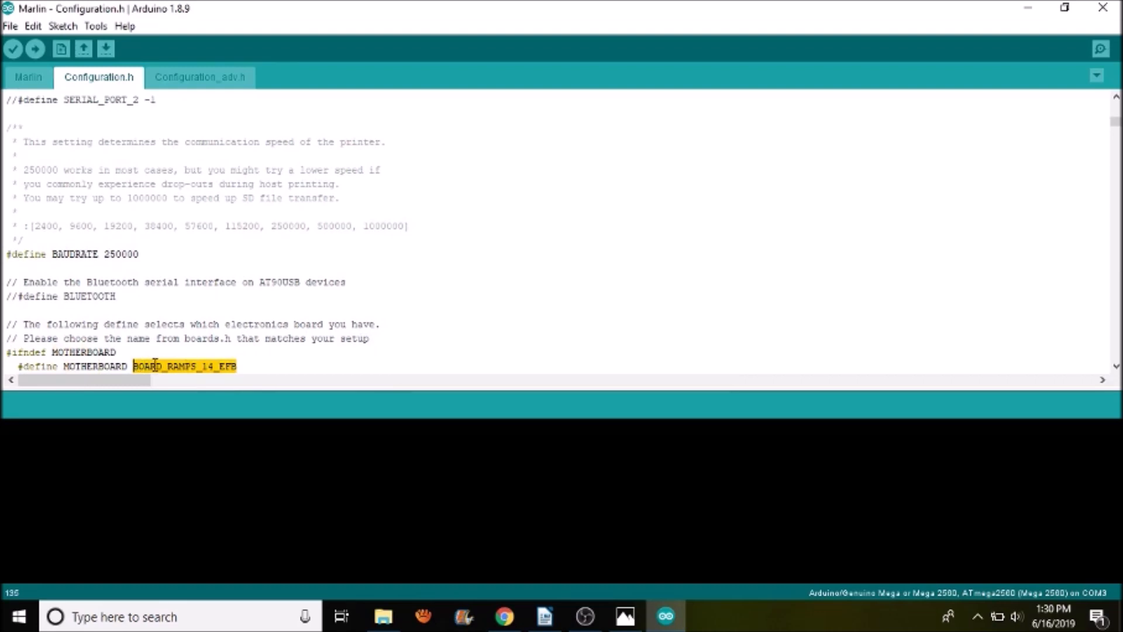
right_click(183, 366)
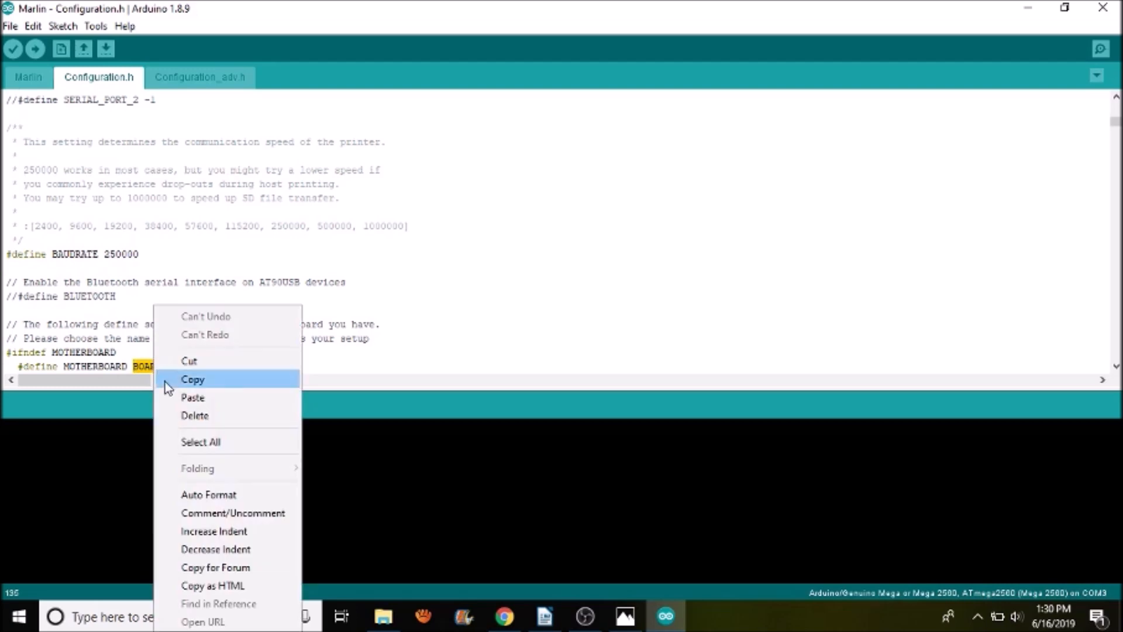
click(193, 379)
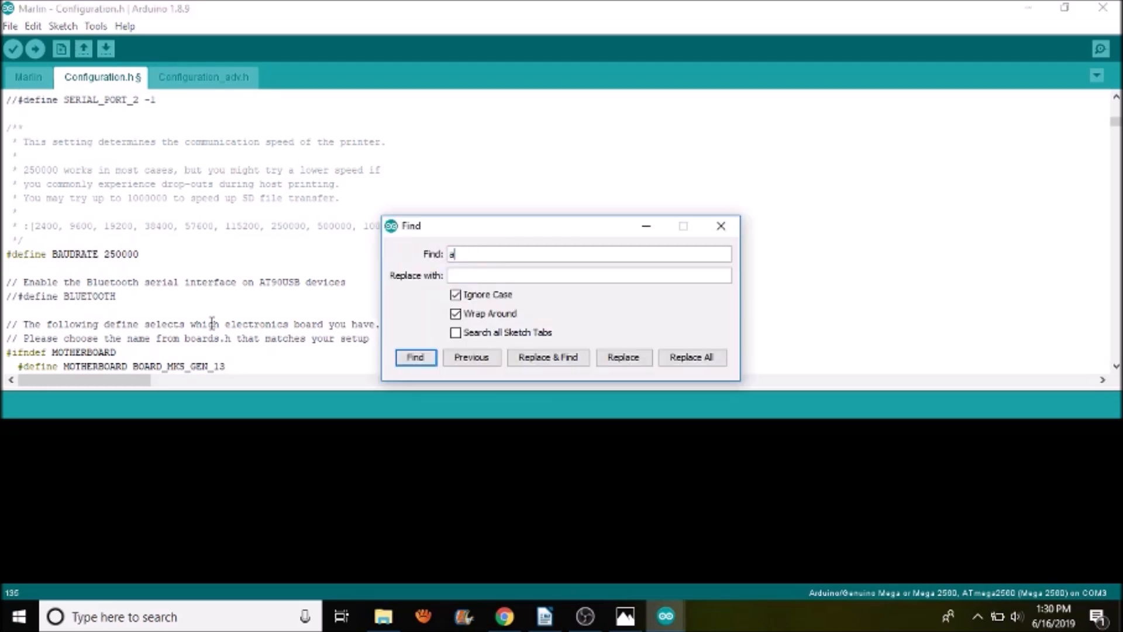
- Search for 'a4988' and scroll to the X/Y/Z/E0 DRIVER_TYPE lines
text(4988)
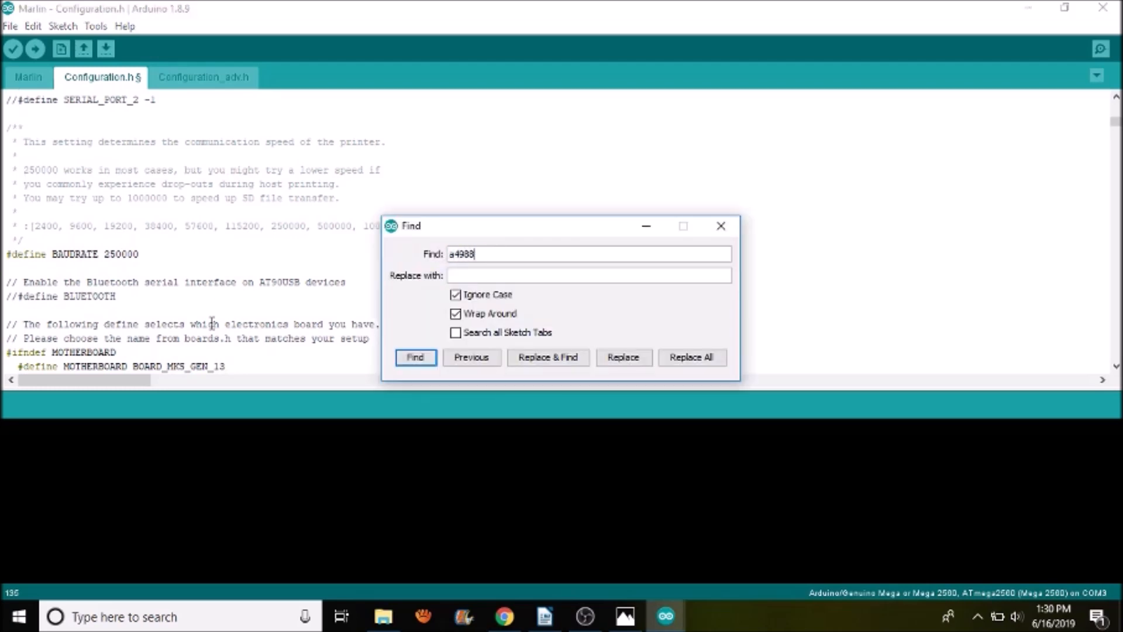
click(414, 356)
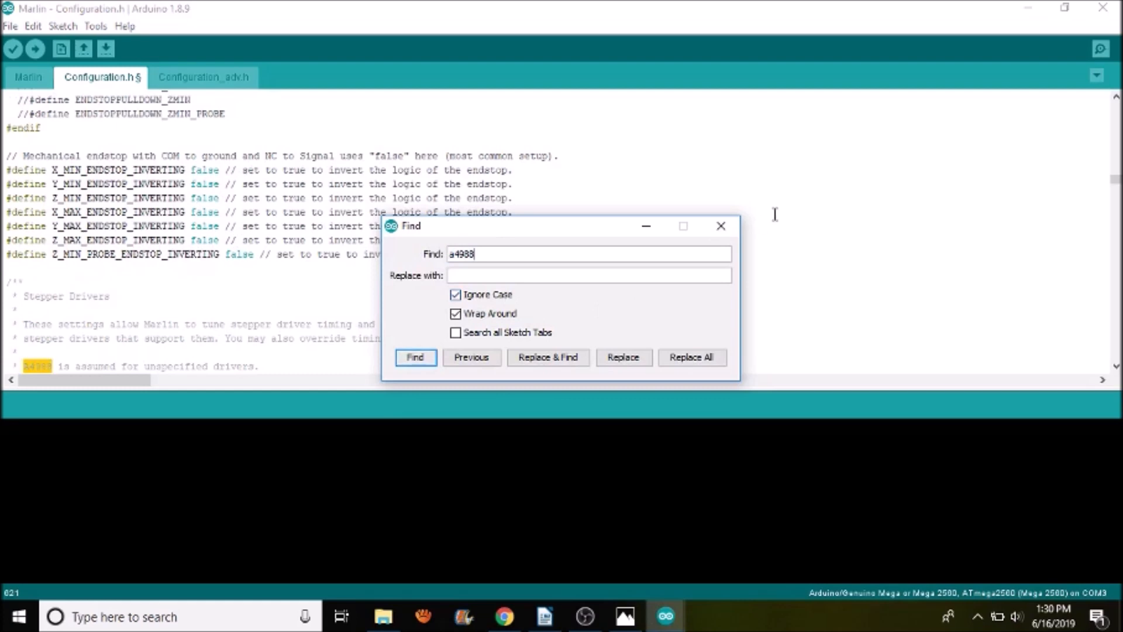
click(415, 357)
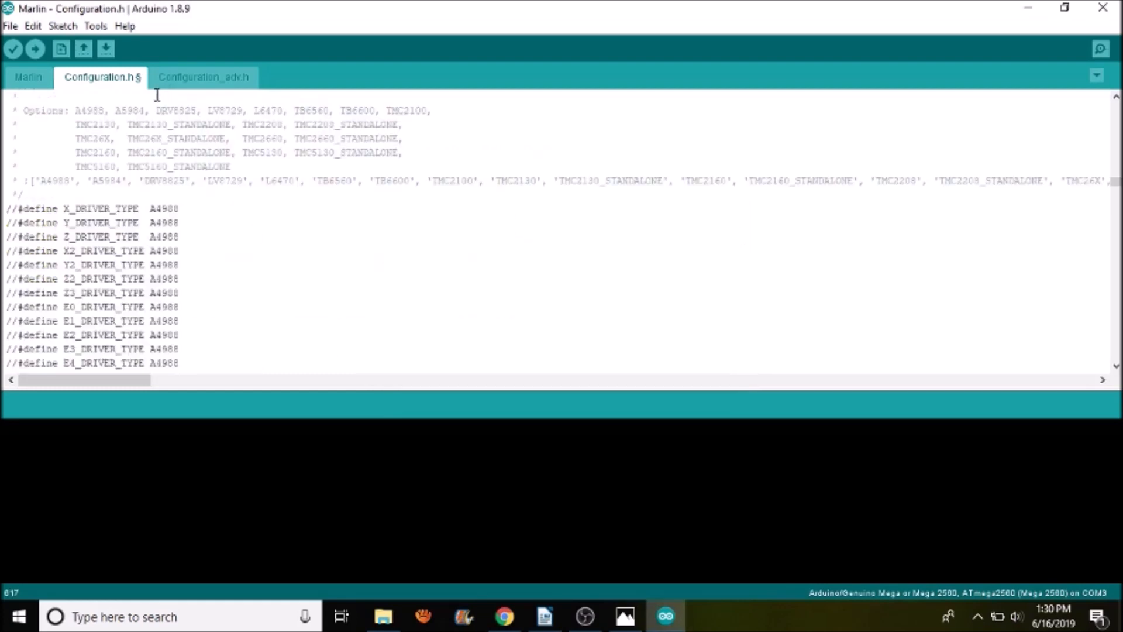
scroll(down, 3)
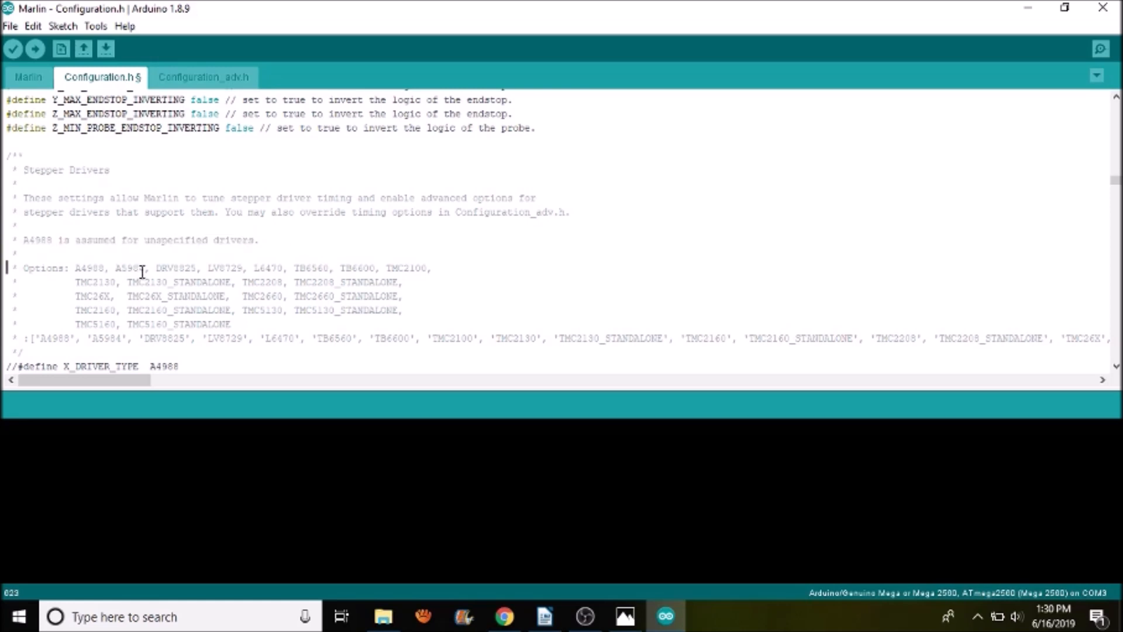
scroll(down, 3)
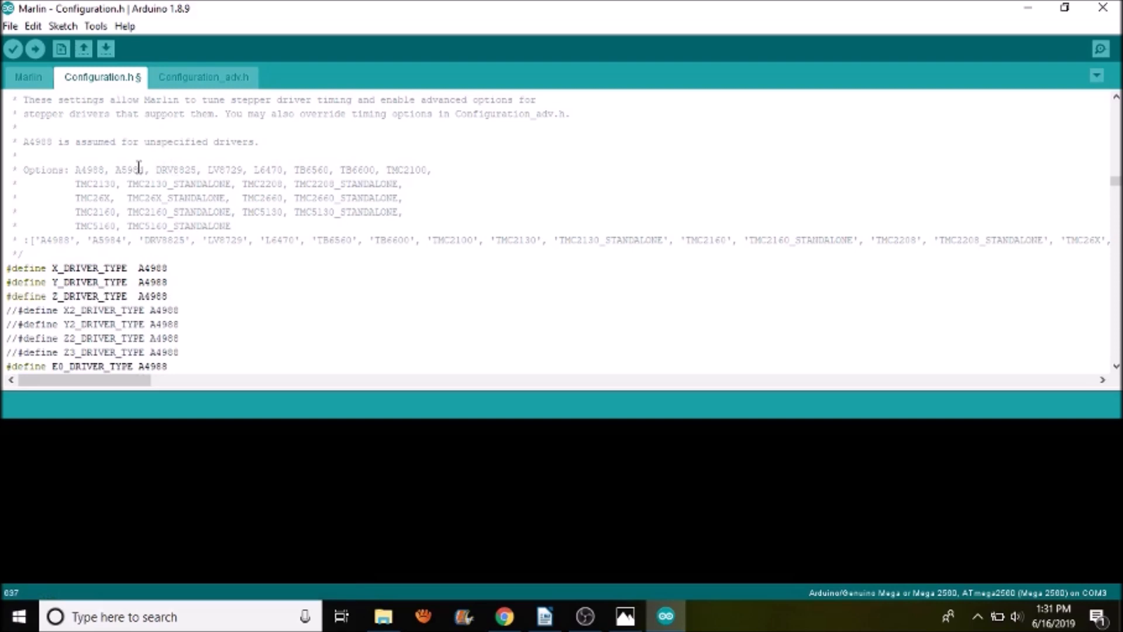
mouse_move(179, 167)
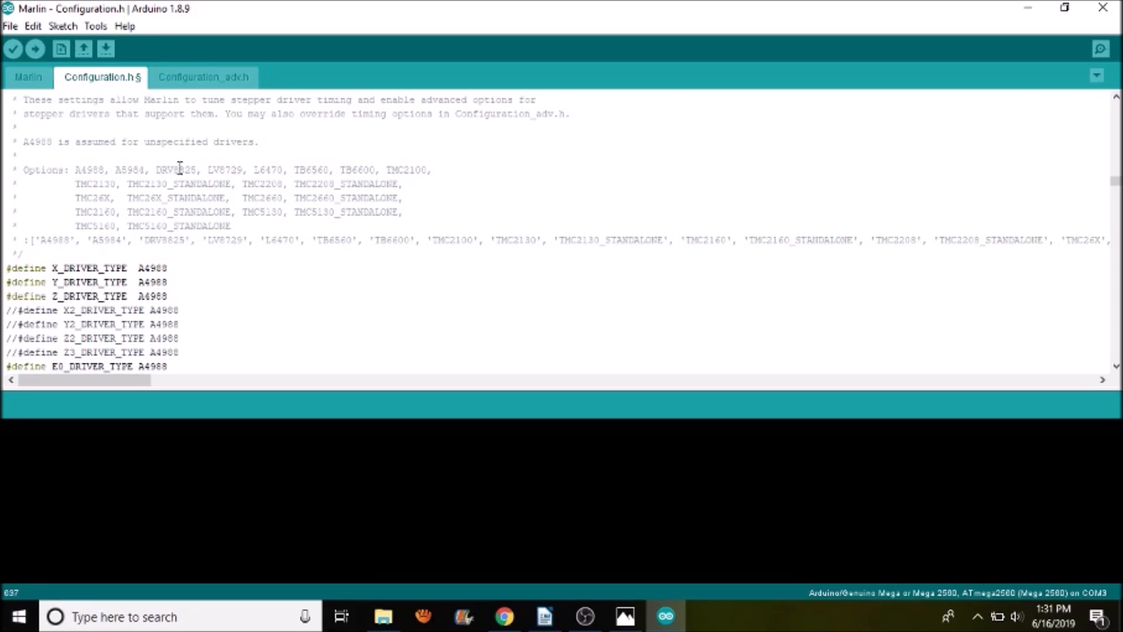
- Change Y_DRIVER_TYPE from A4988 to DRV8825, leaving X, Z and E0 as A4988
right_click(172, 170)
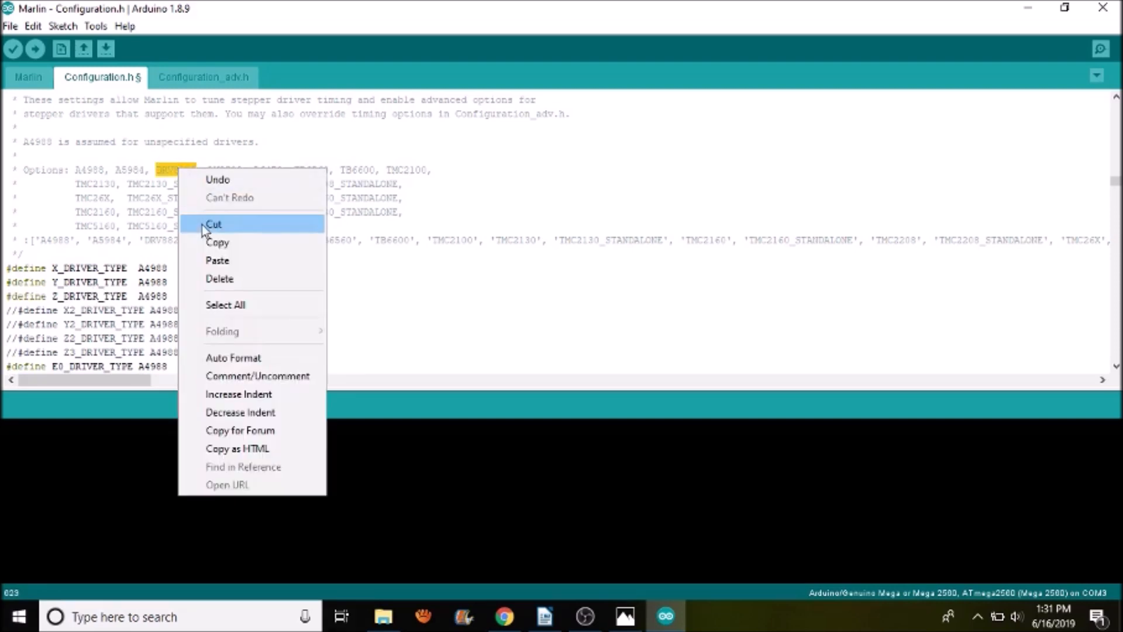
click(162, 282)
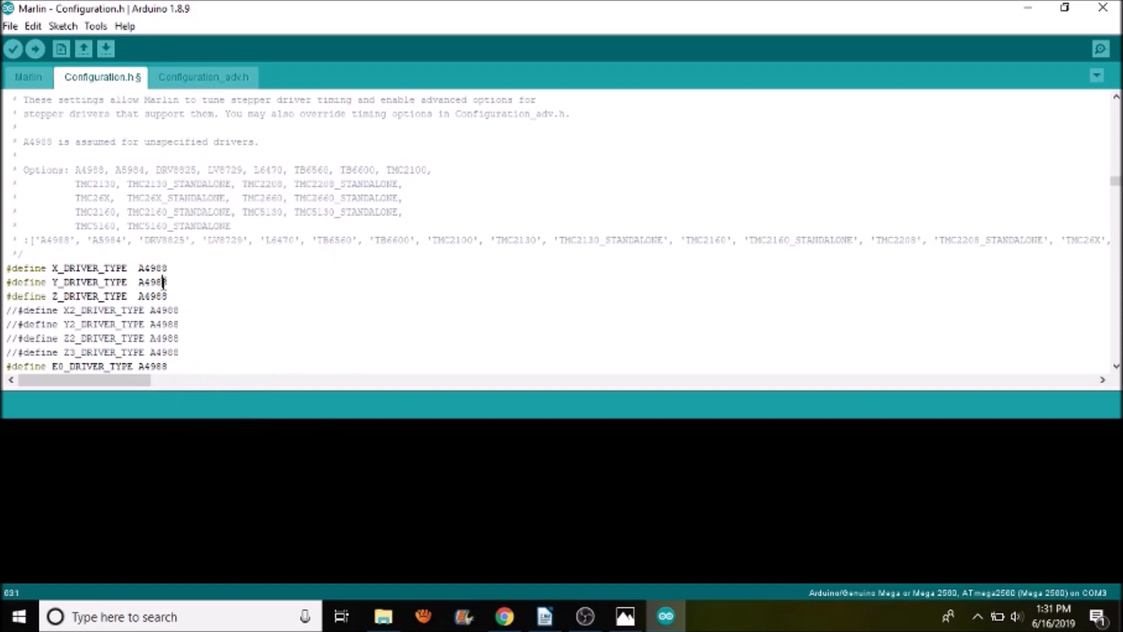
right_click(151, 282)
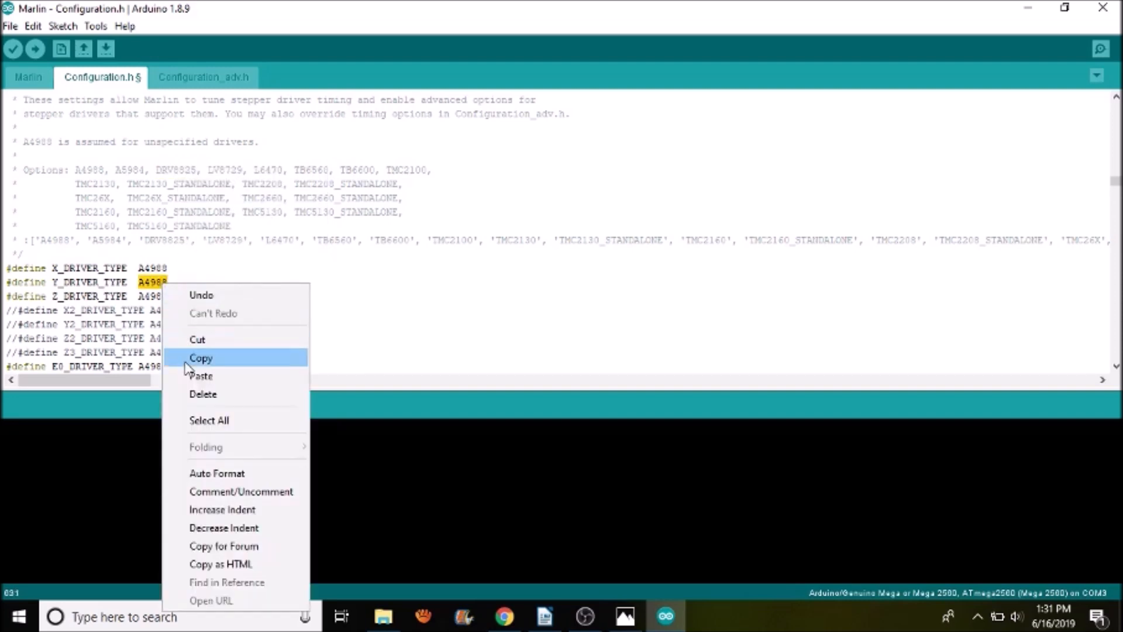
click(200, 358)
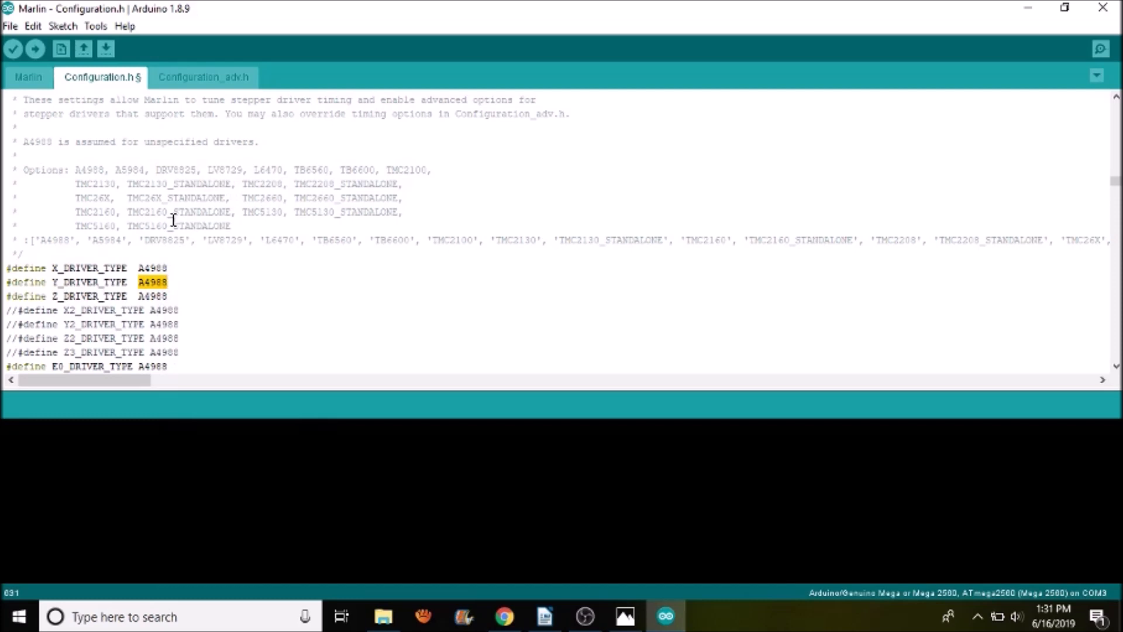
text(DRV8825)
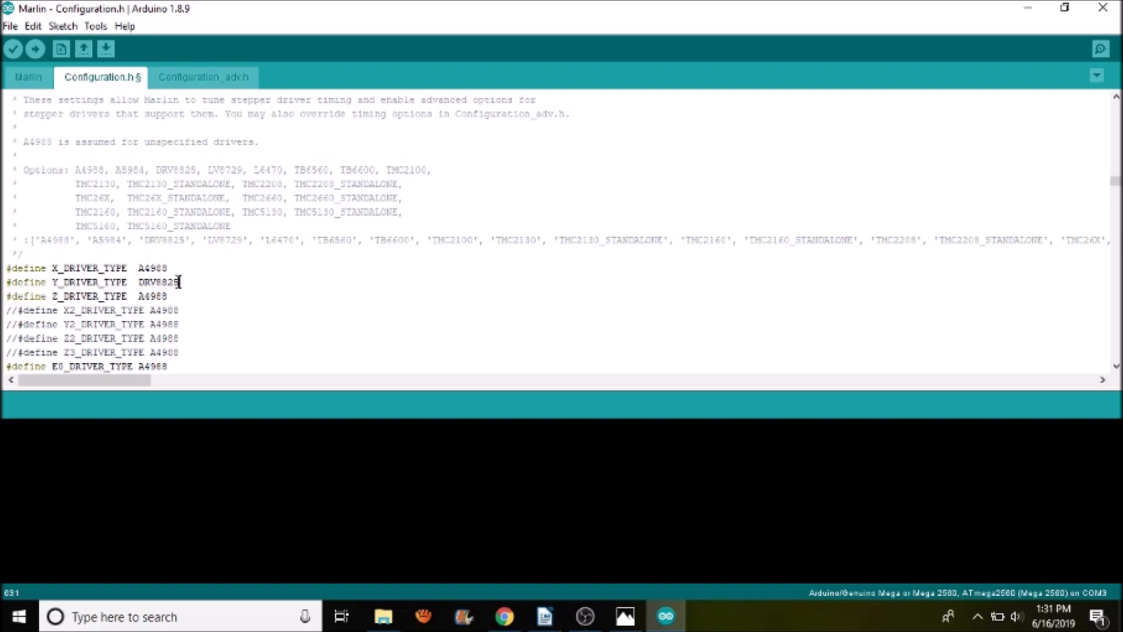
double_click(158, 282)
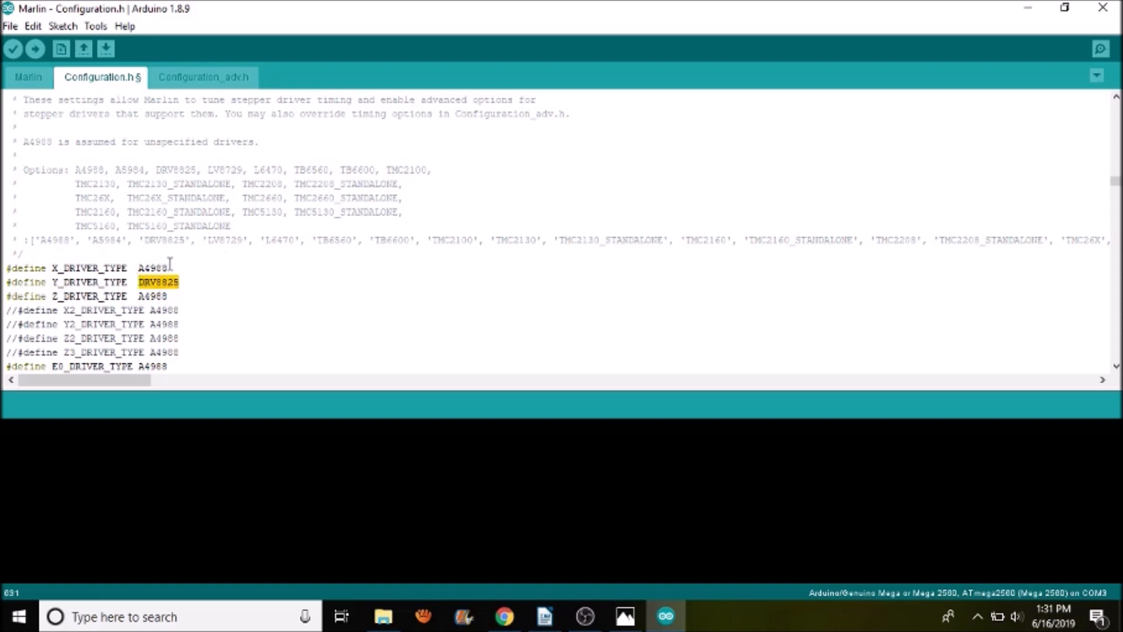
double_click(151, 268)
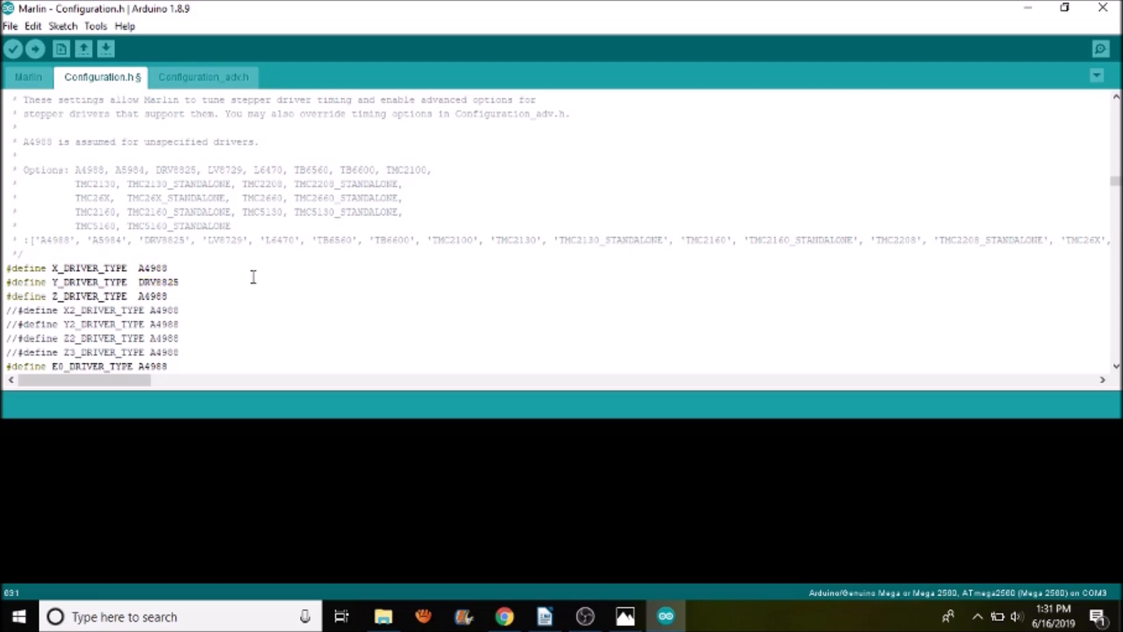
key(ctrl+f)
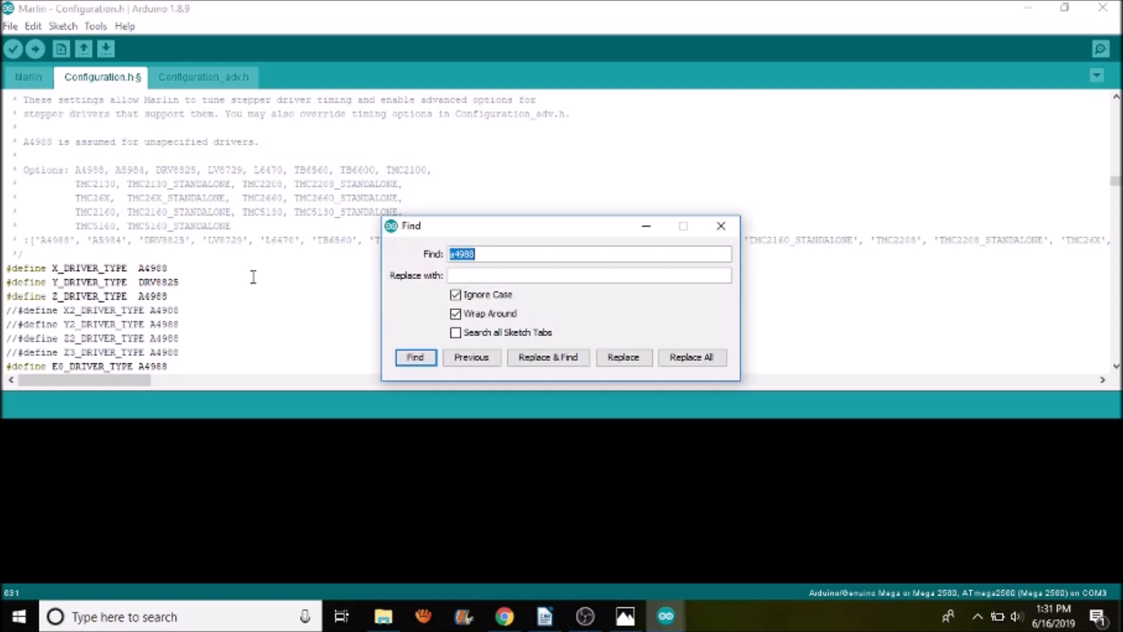
text(max_)
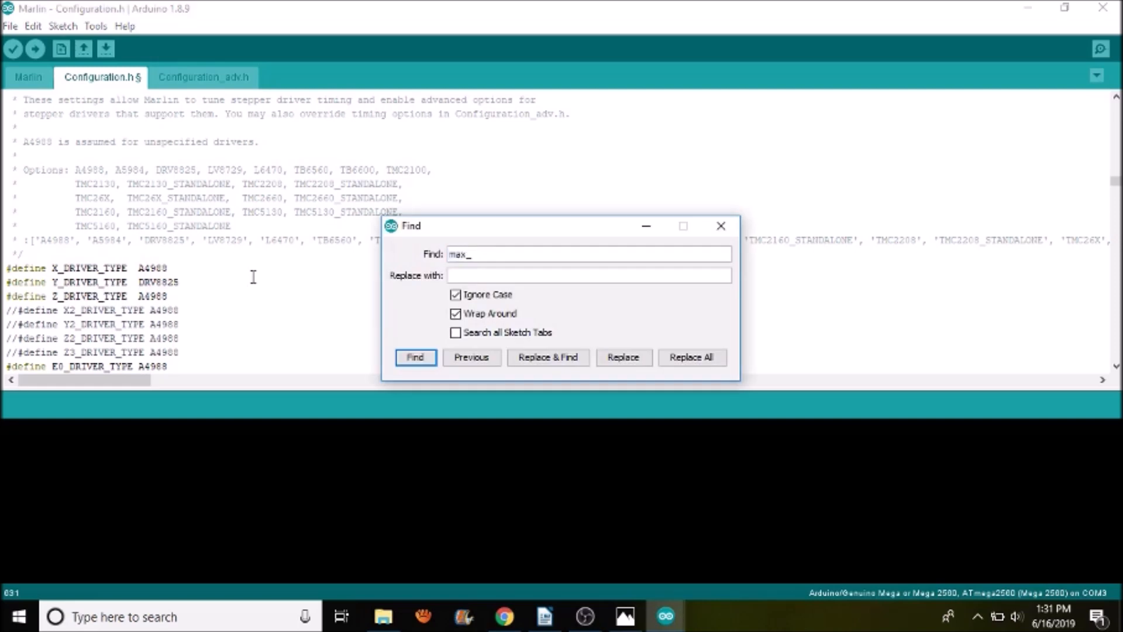
click(414, 357)
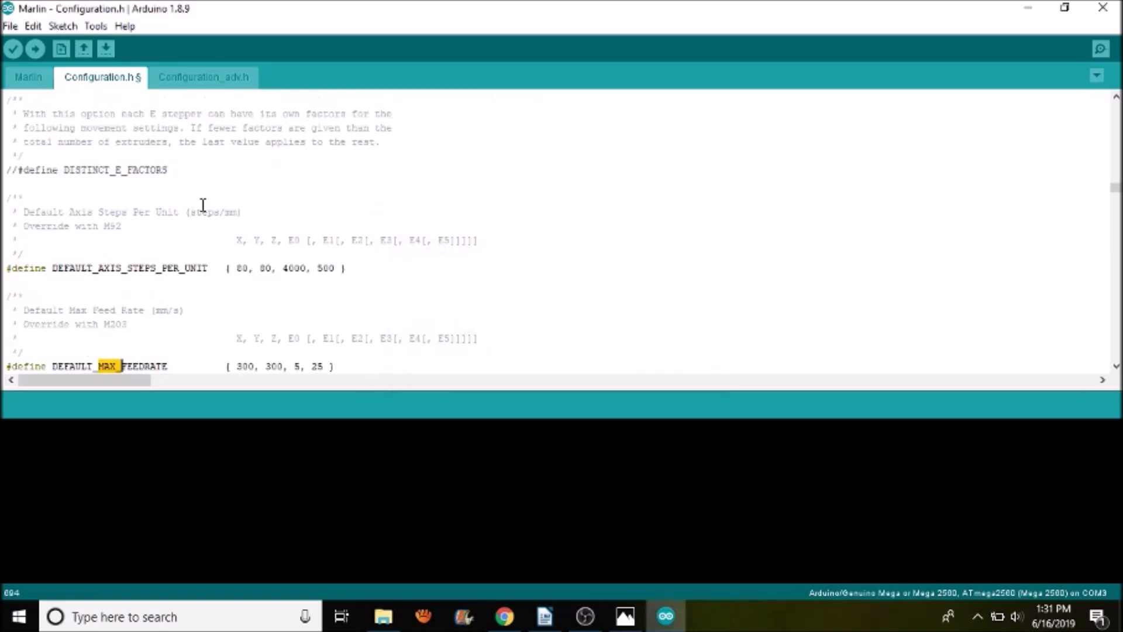
double_click(129, 268)
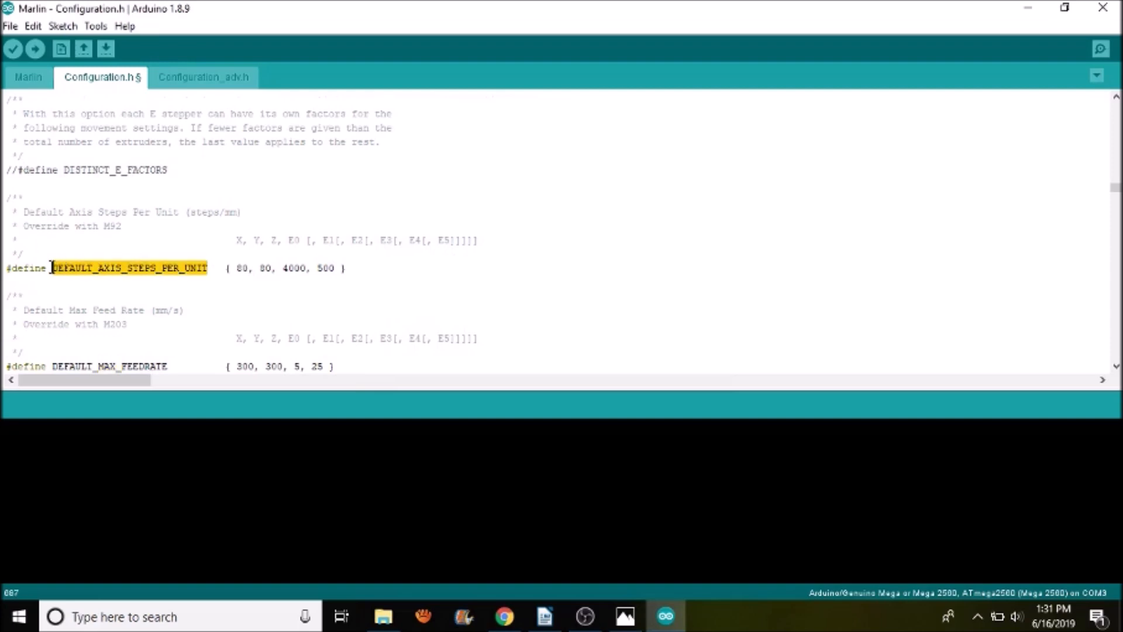
mouse_move(176, 268)
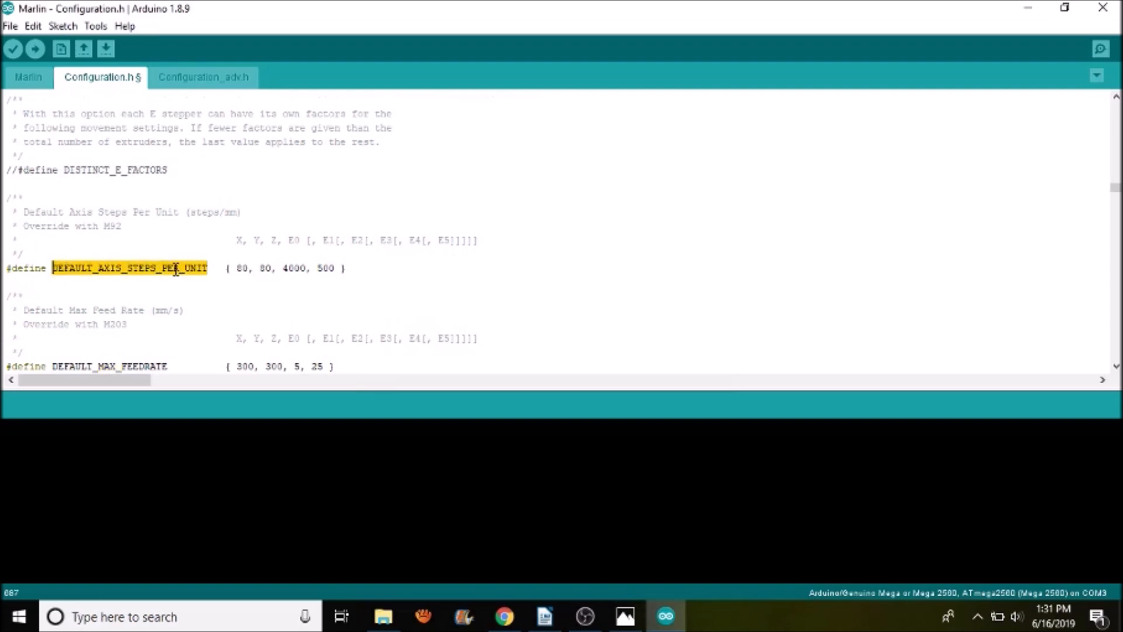
click(263, 268)
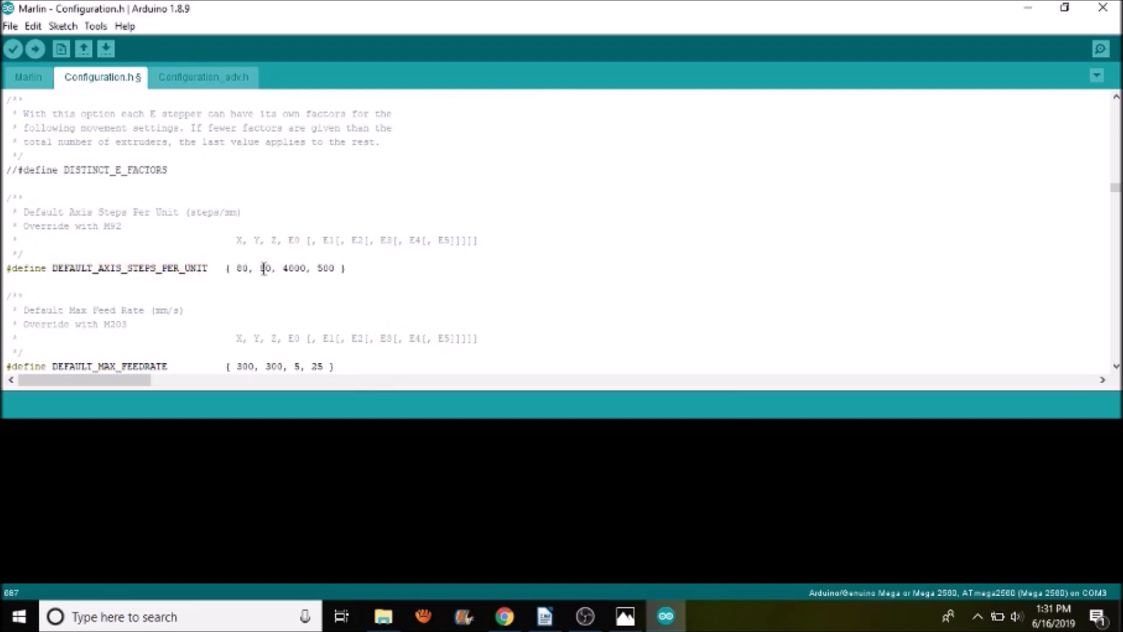
double_click(264, 268)
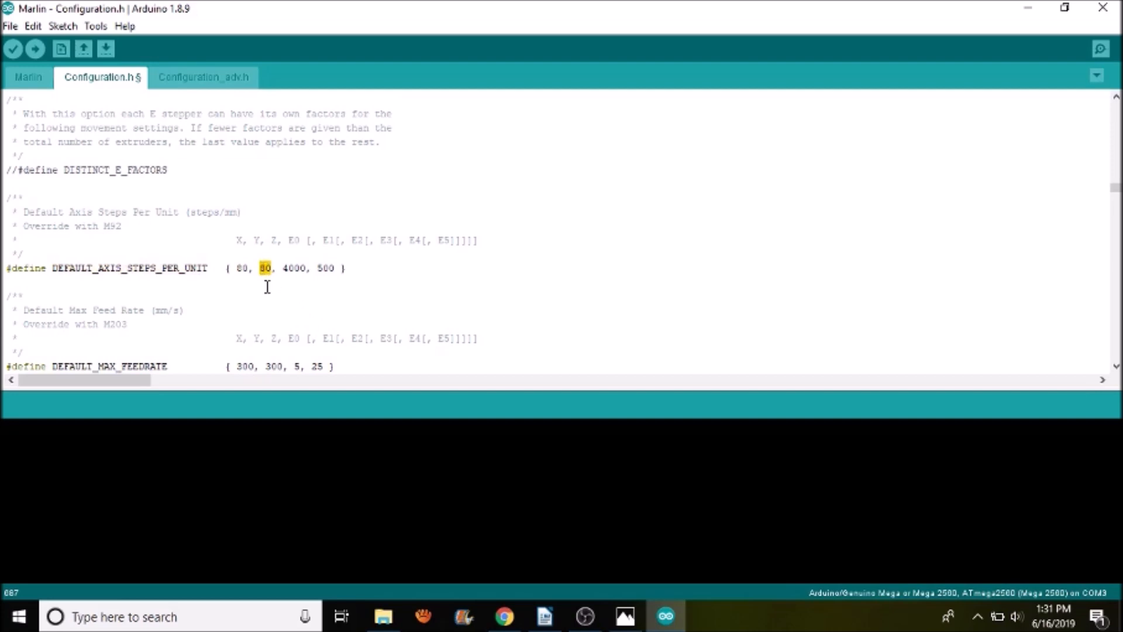
text(160)
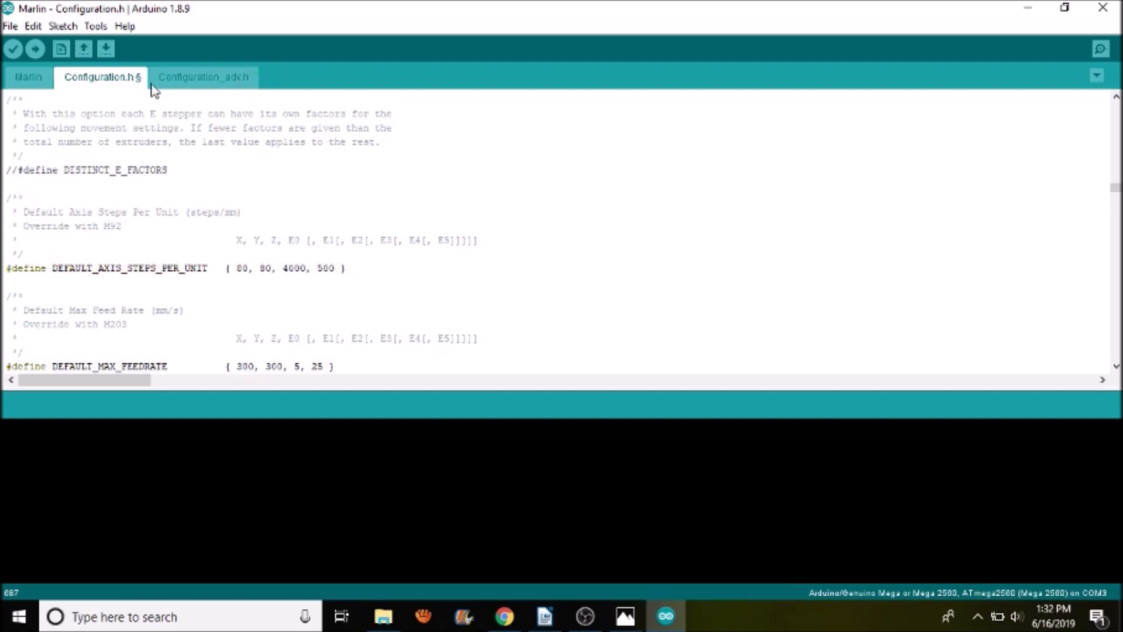
mouse_move(181, 83)
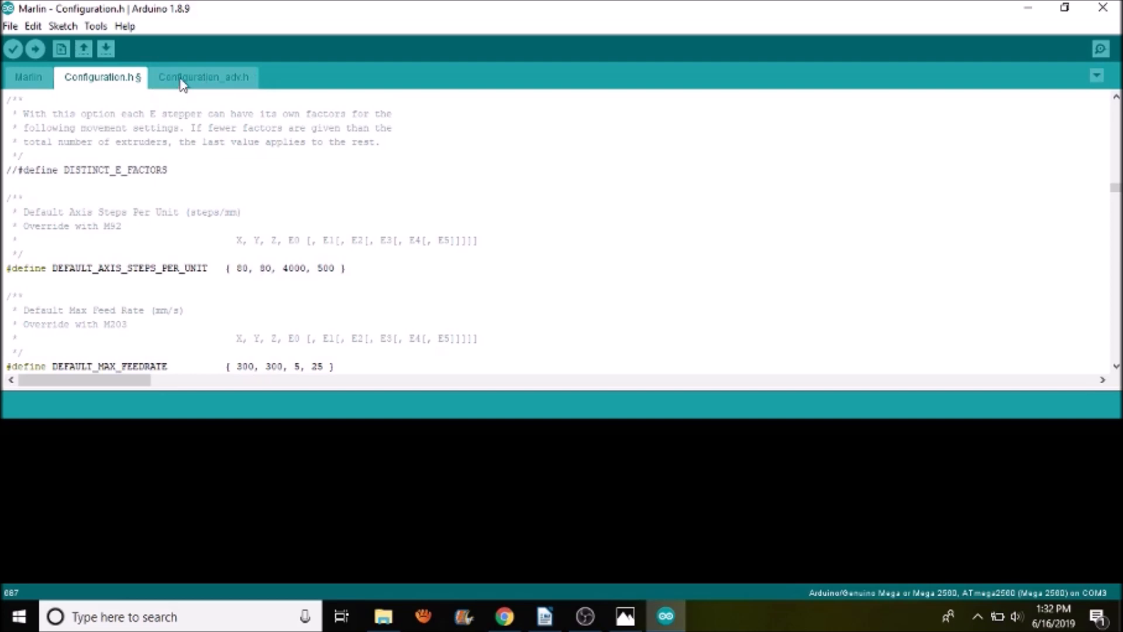
- In Configuration_adv.h, search 'controller' and scroll to the Controller Fan section
click(203, 78)
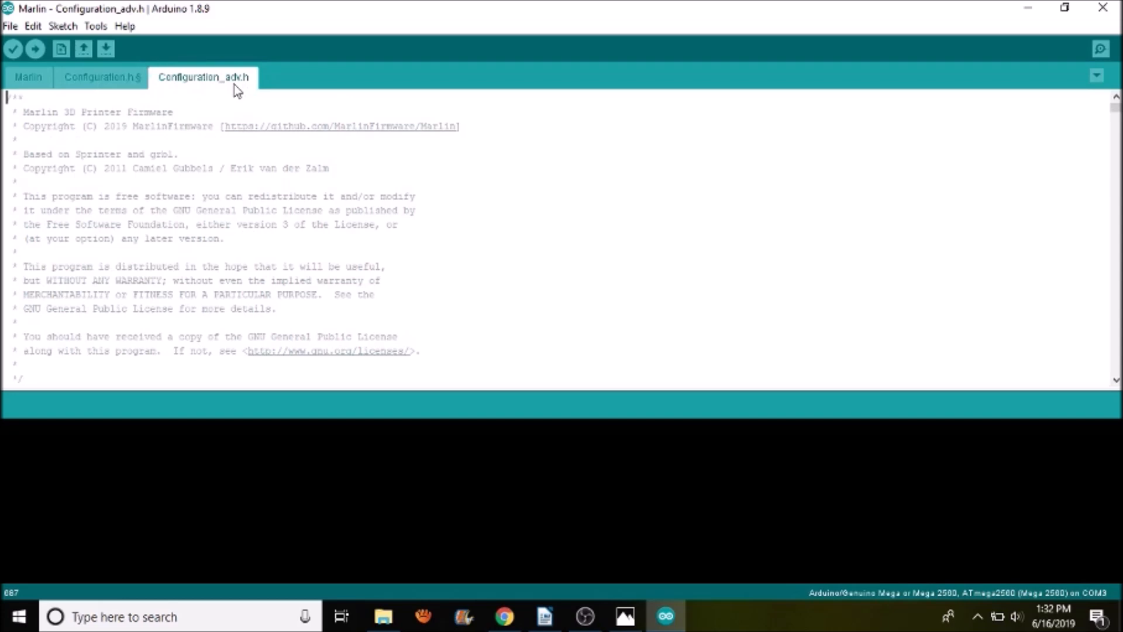
mouse_move(291, 113)
text(c)
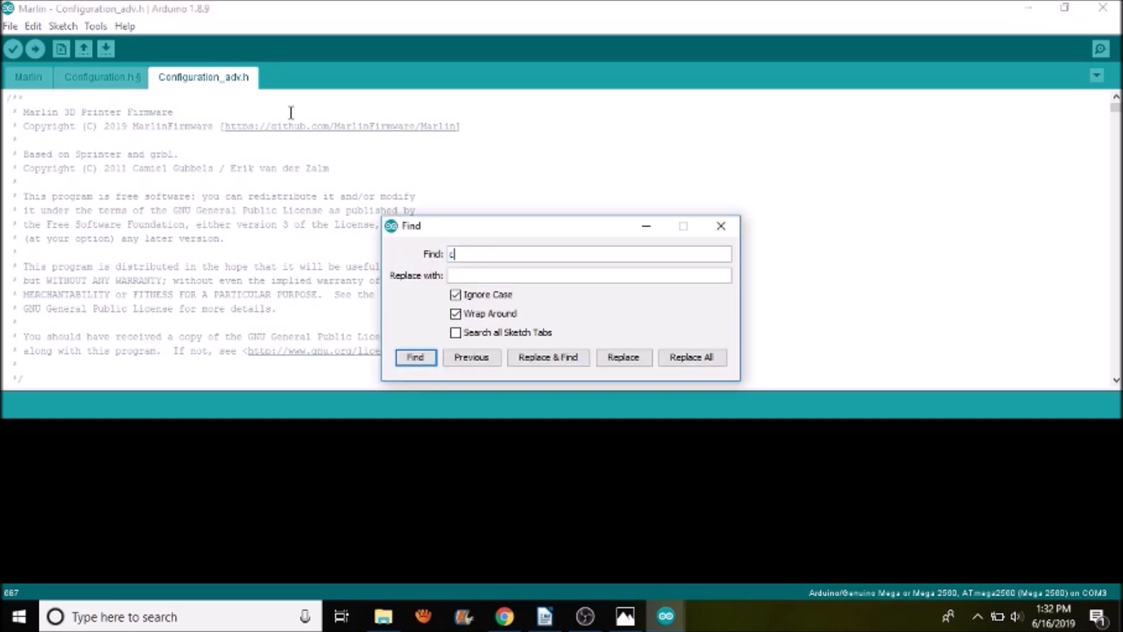
click(414, 358)
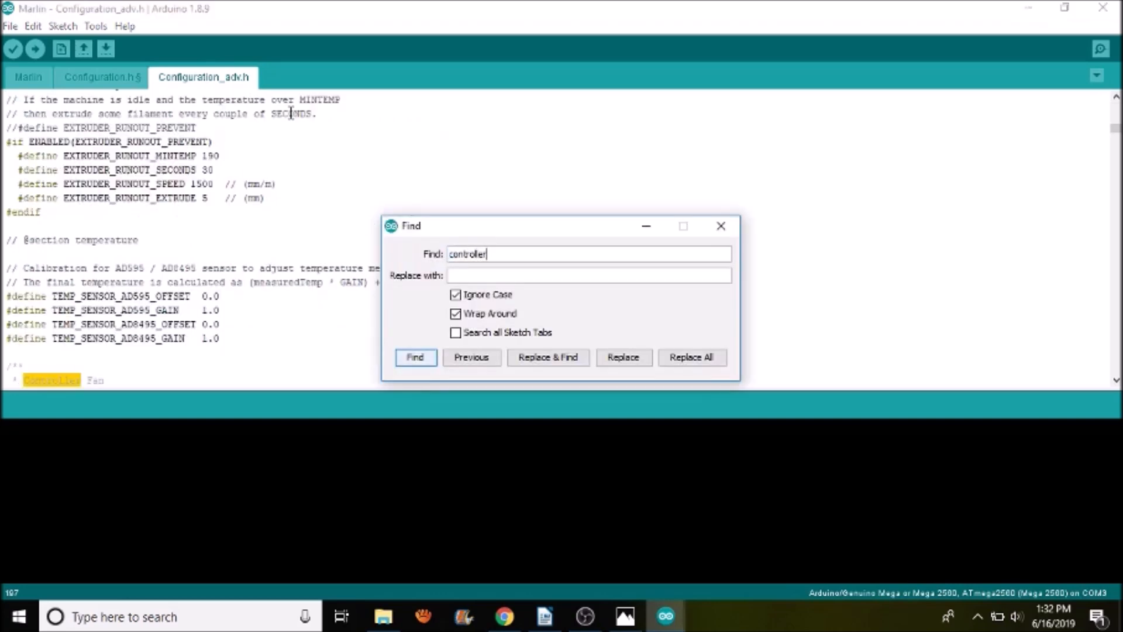
click(415, 358)
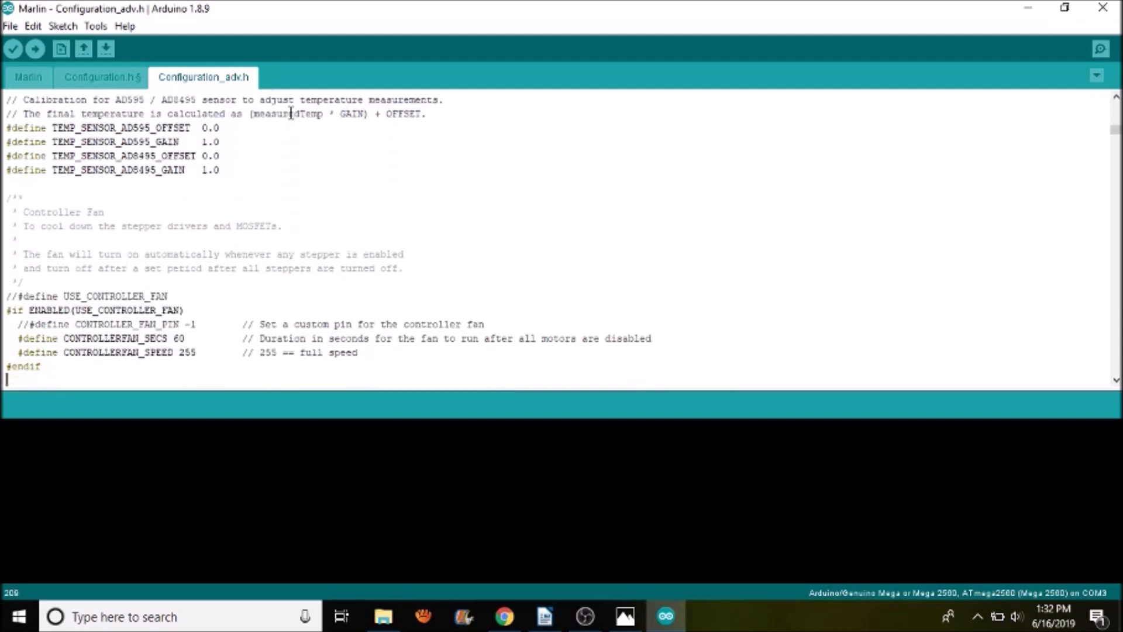
scroll(down, 3)
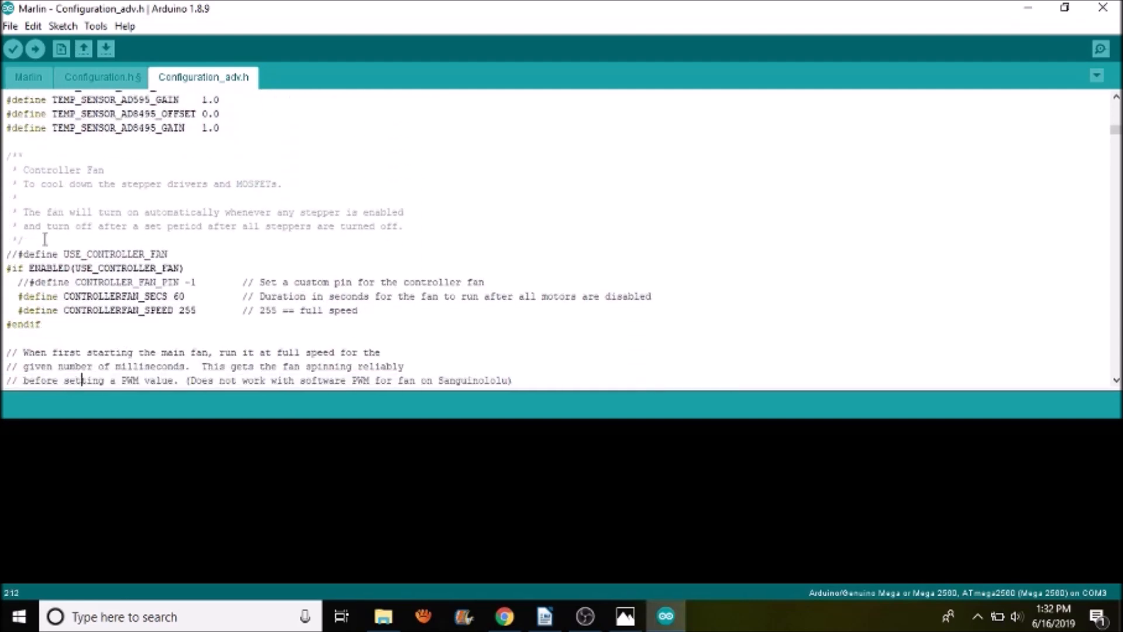
- Uncomment USE_CONTROLLER_FAN and set CONTROLLER_FAN_PIN to 6
double_click(114, 254)
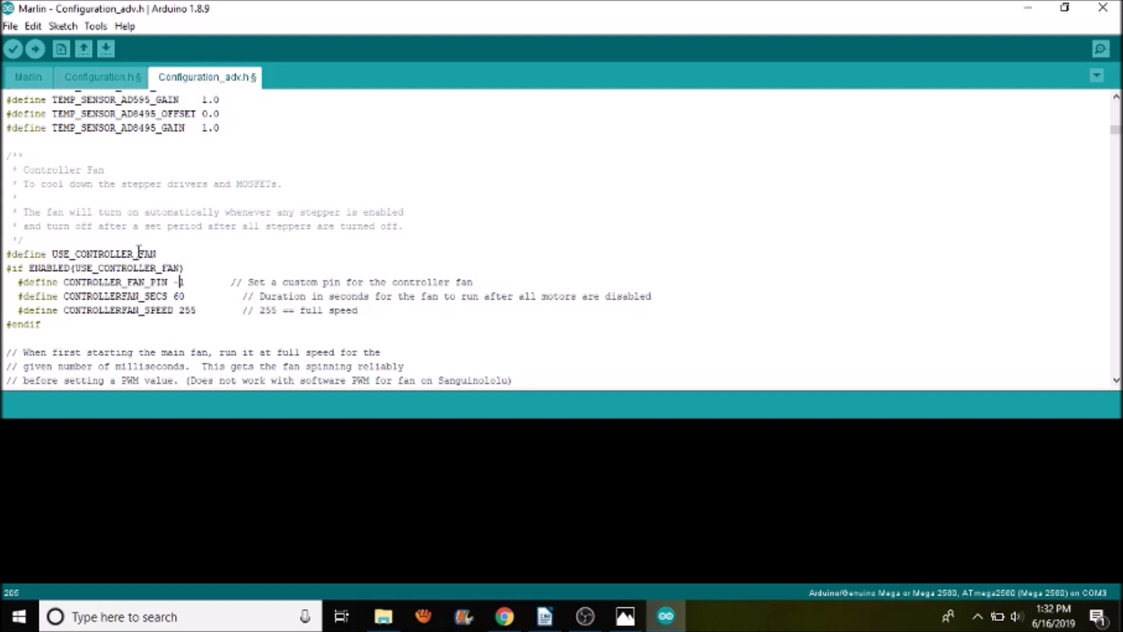
text(1)
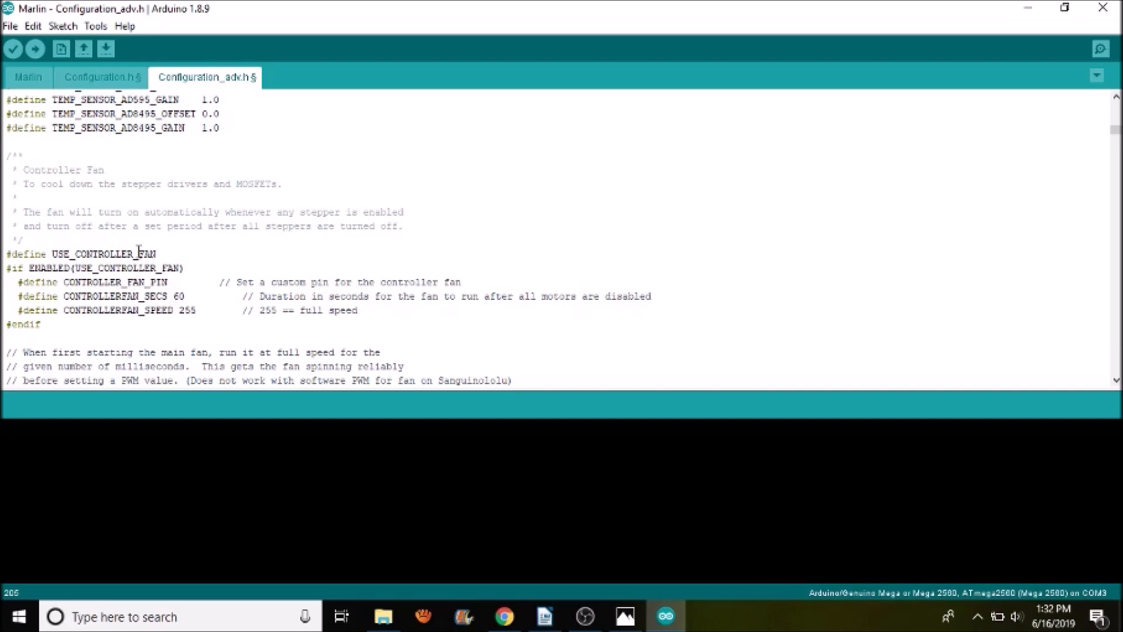
text(6)
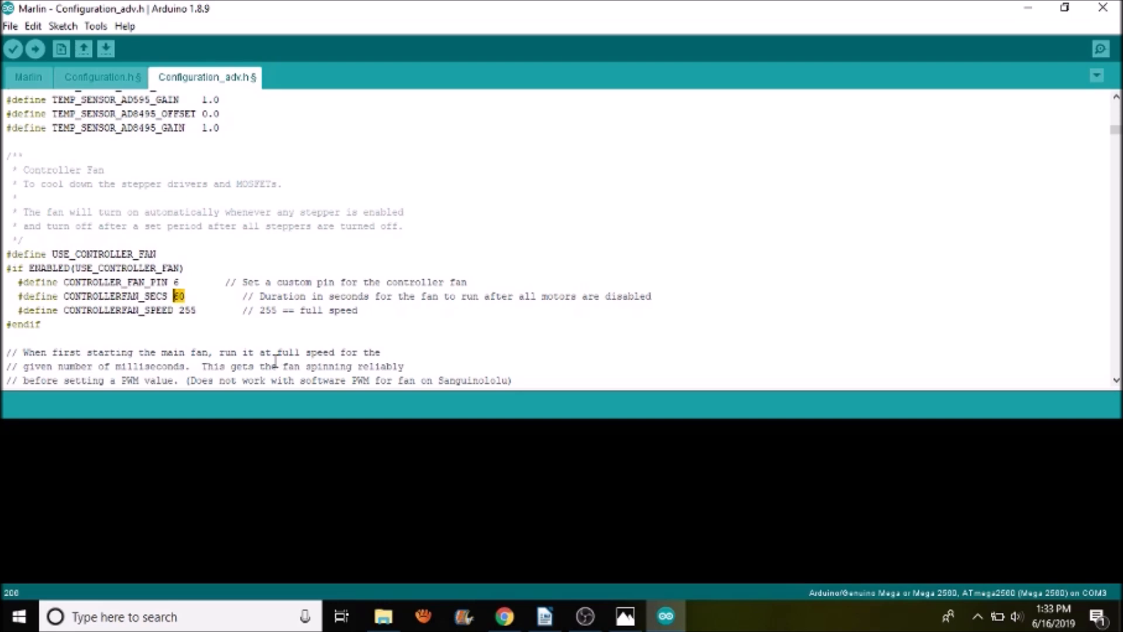
- Set CONTROLLERFAN_SECS to 5 and CONTROLLERFAN_SPEED to 215
text(5)
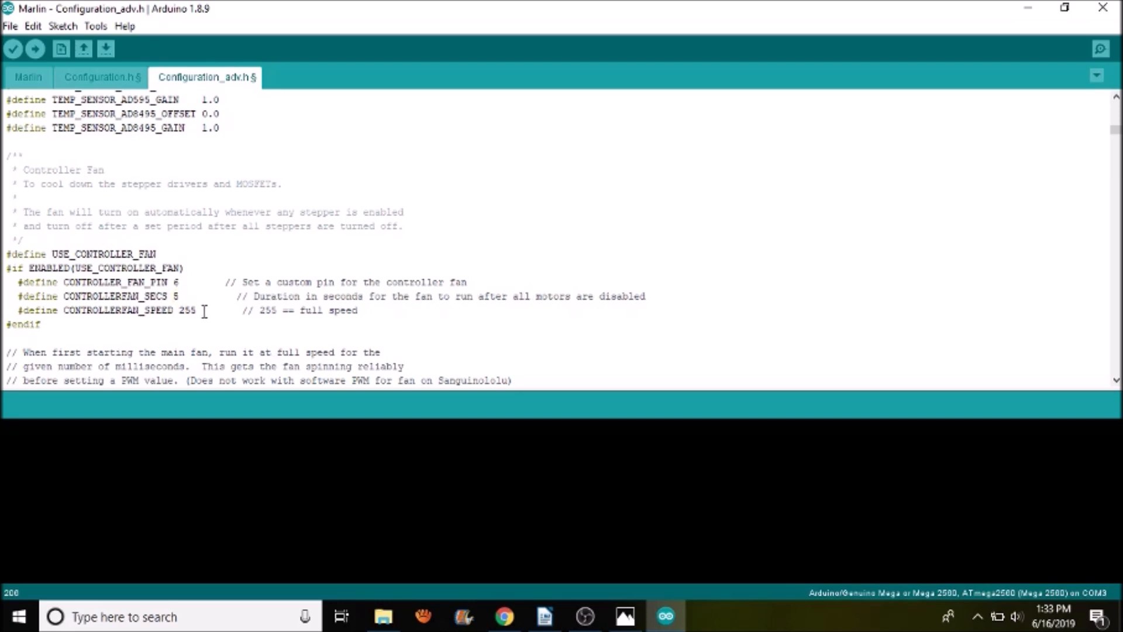
double_click(187, 310)
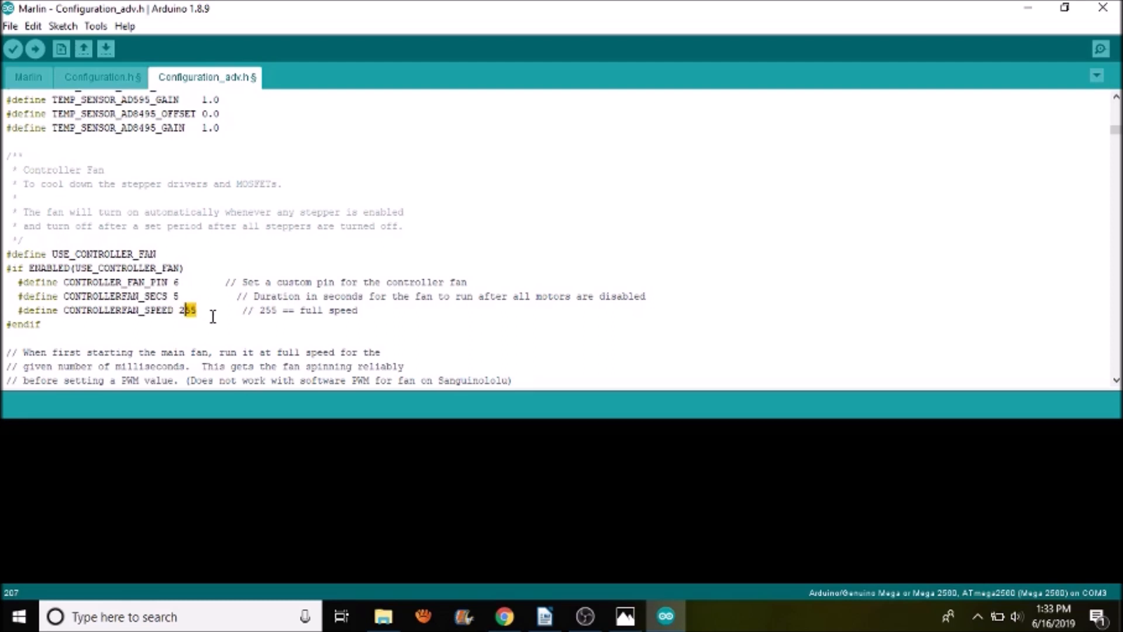
text(15)
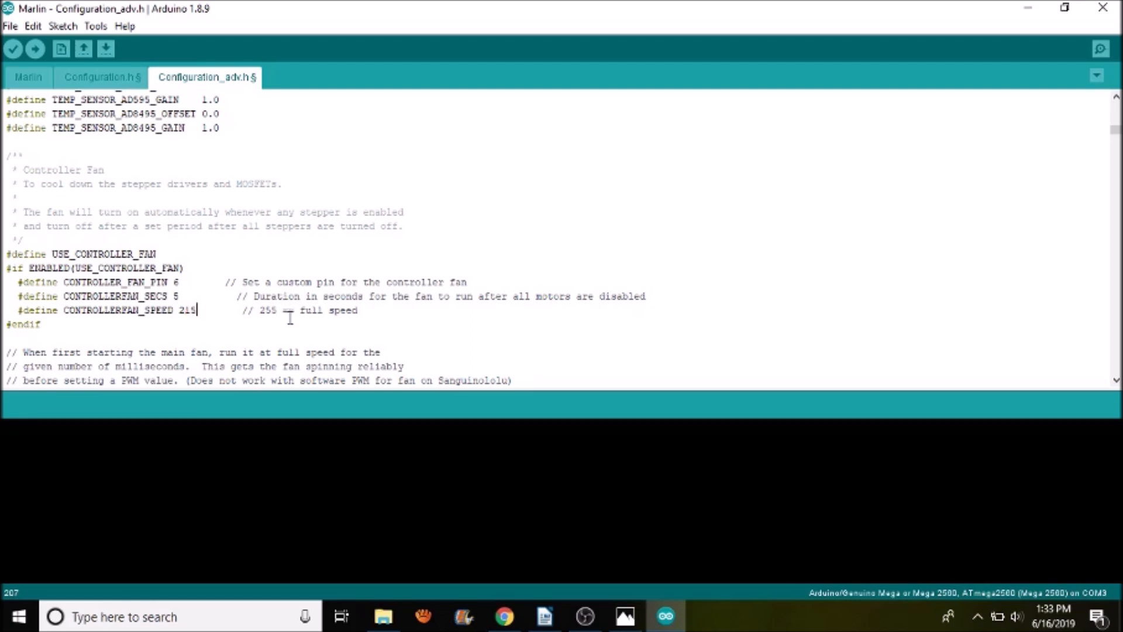
double_click(266, 310)
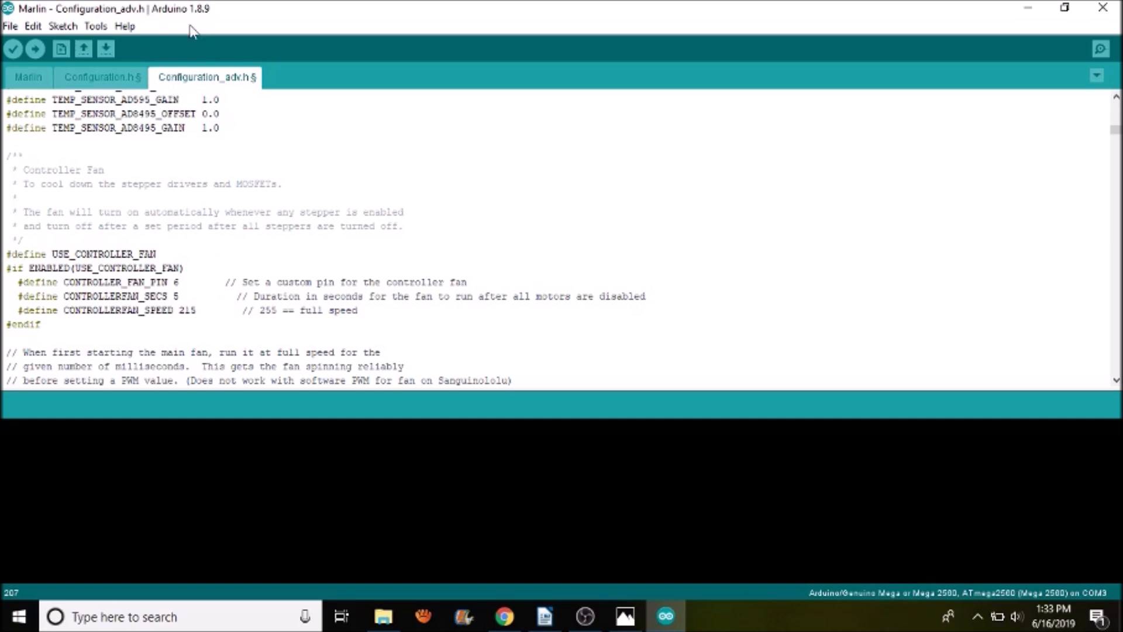
click(95, 26)
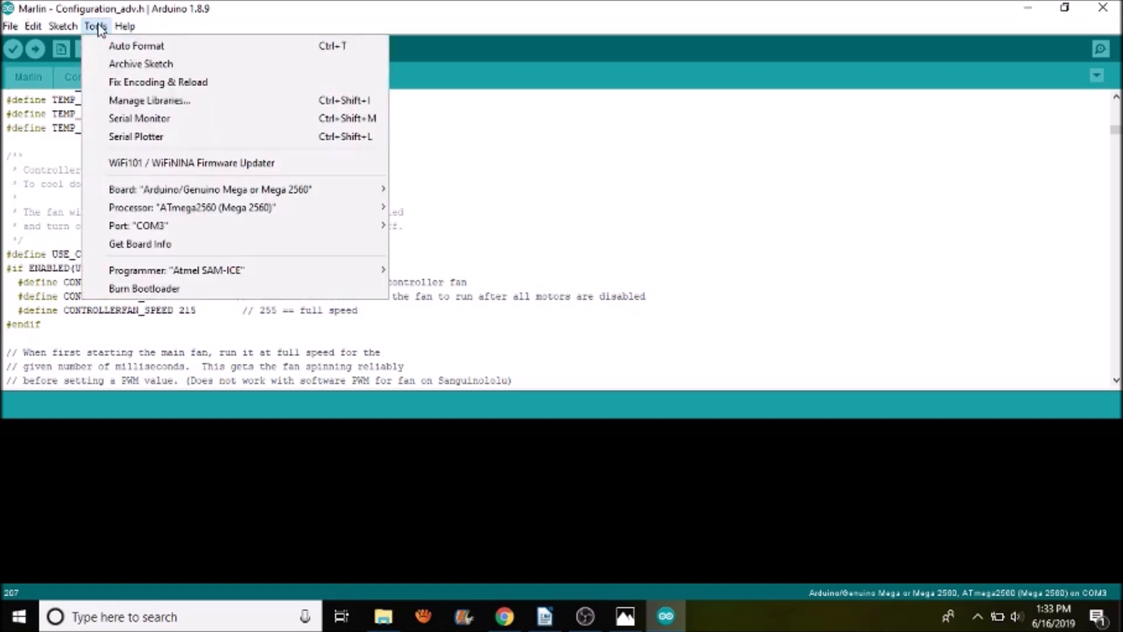
mouse_move(138, 224)
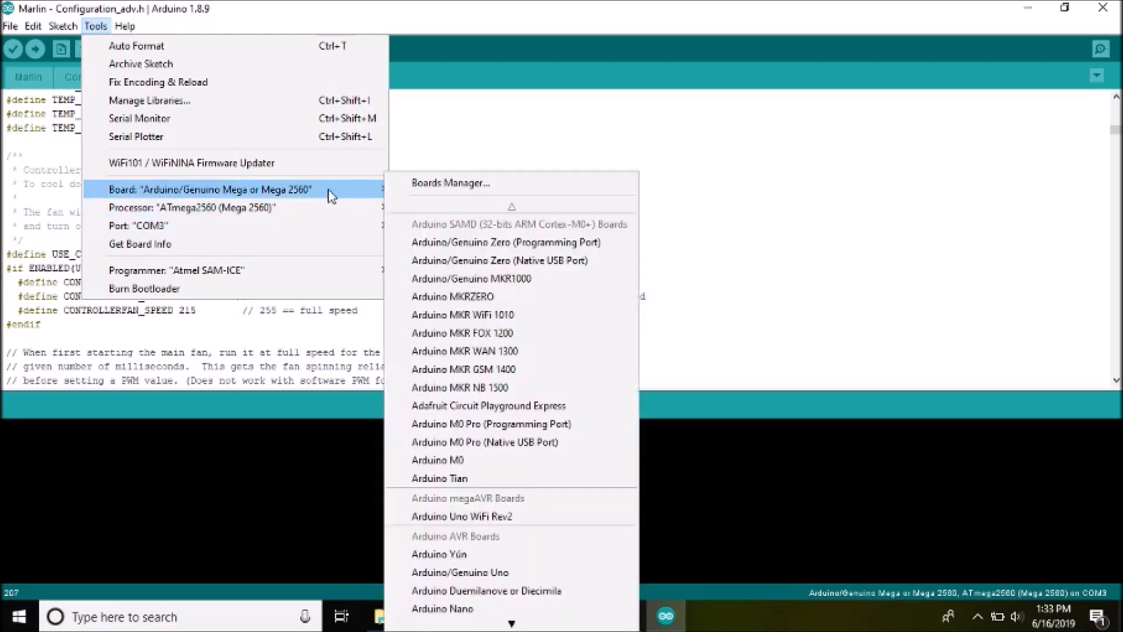
mouse_move(580, 117)
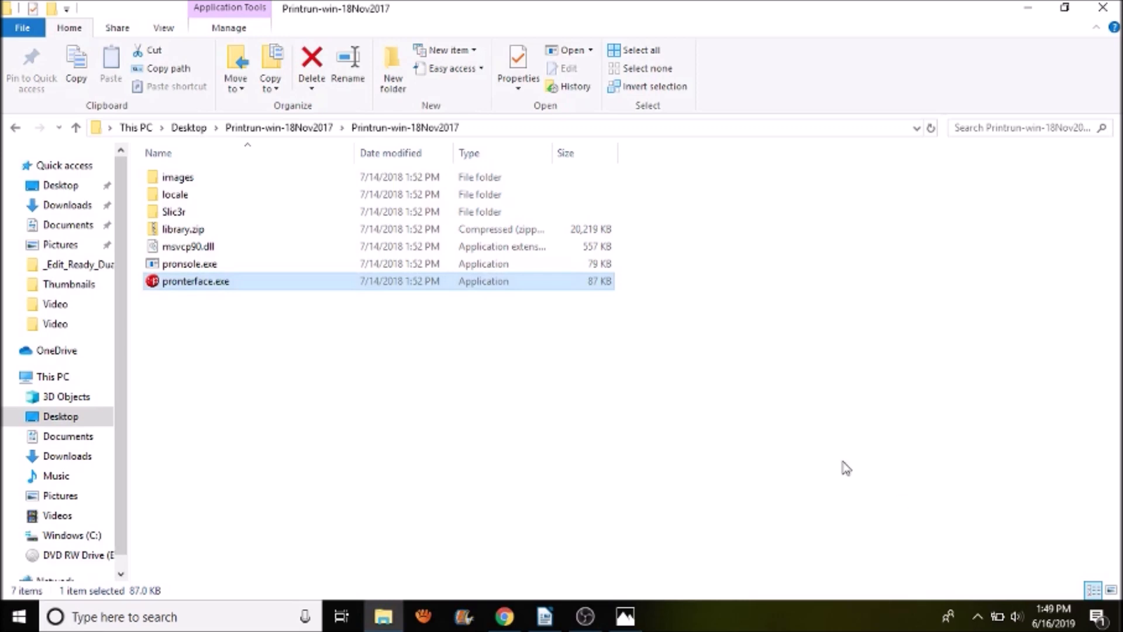
mouse_move(252, 293)
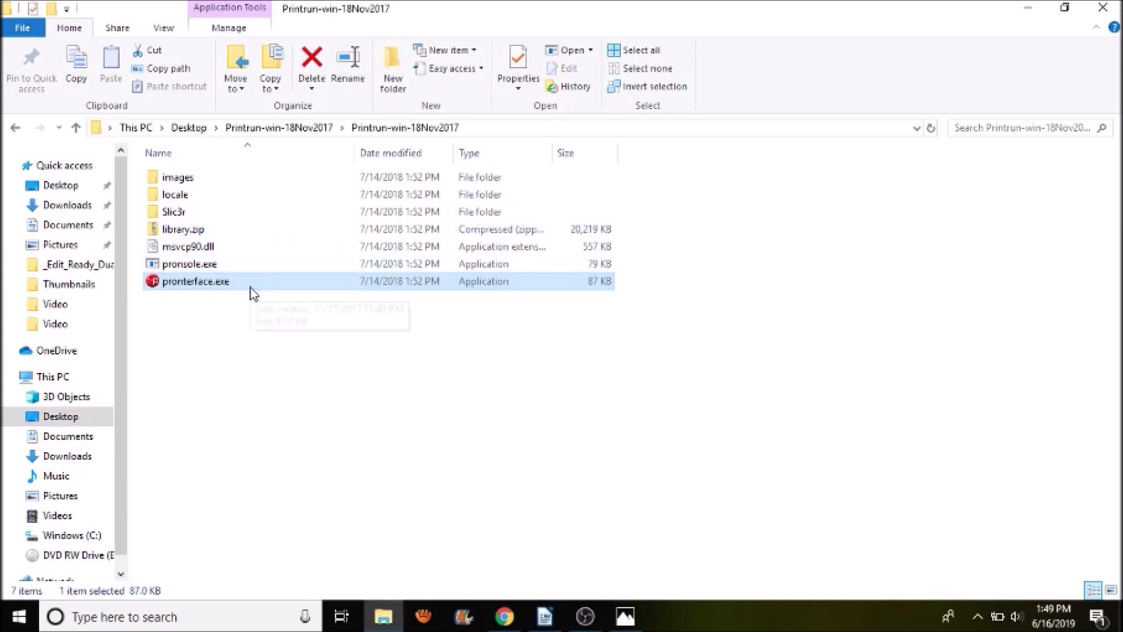
- Launch pronterface.exe from the Printrun-win-18Nov2017 folder
double_click(196, 280)
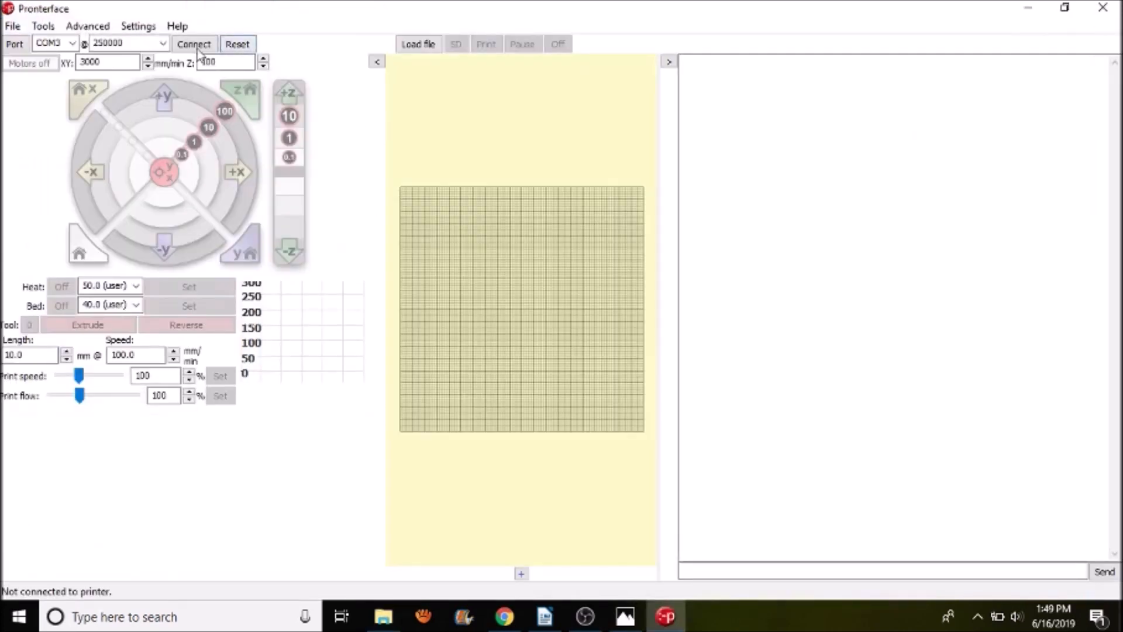
mouse_move(194, 43)
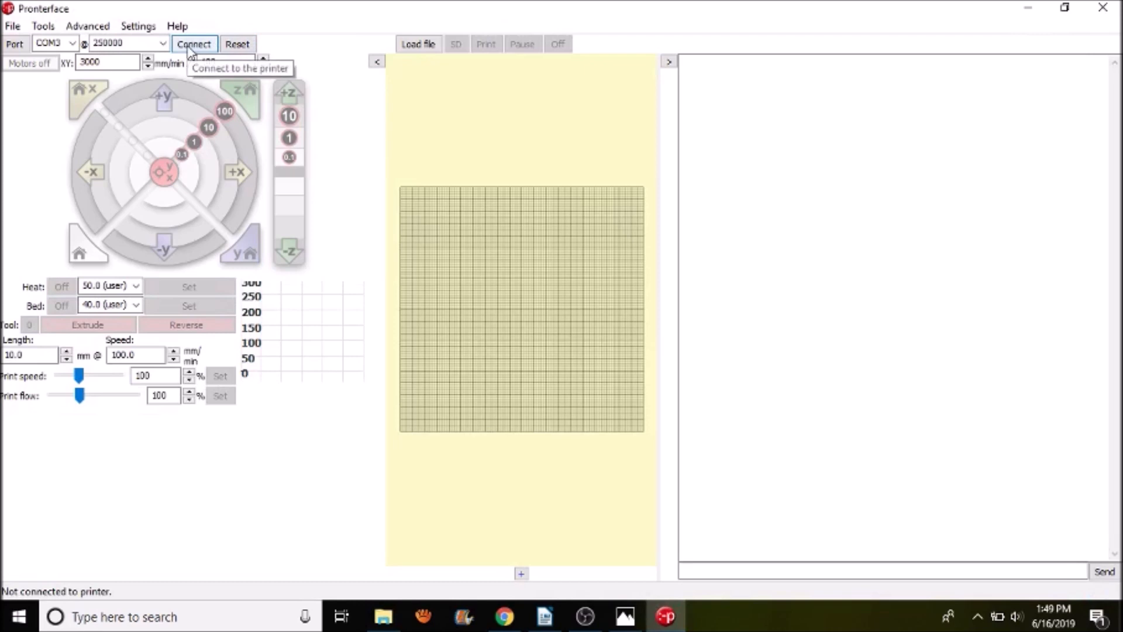
- Connect to the printer on COM3 at 250000, jog +X once, then switch the motors off (M84)
click(193, 44)
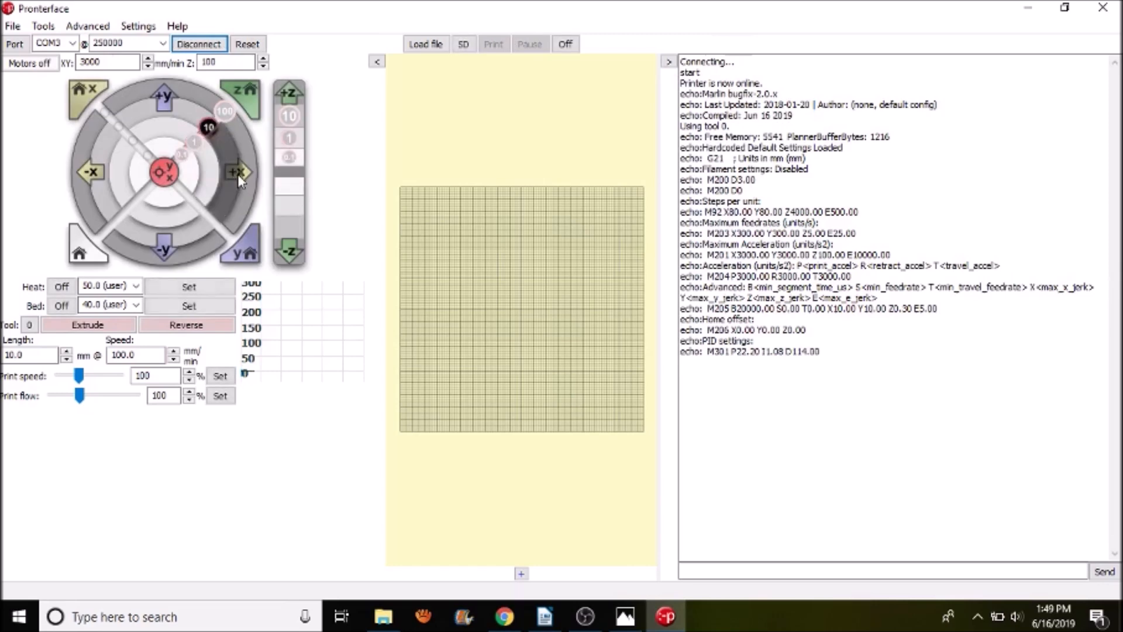
click(239, 172)
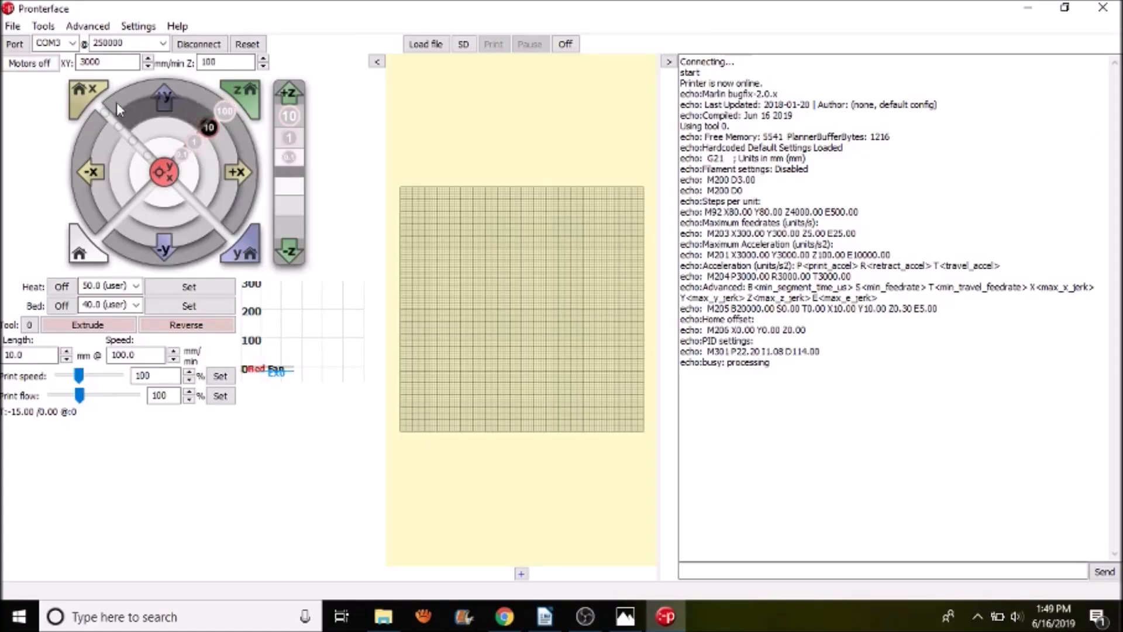
mouse_move(30, 63)
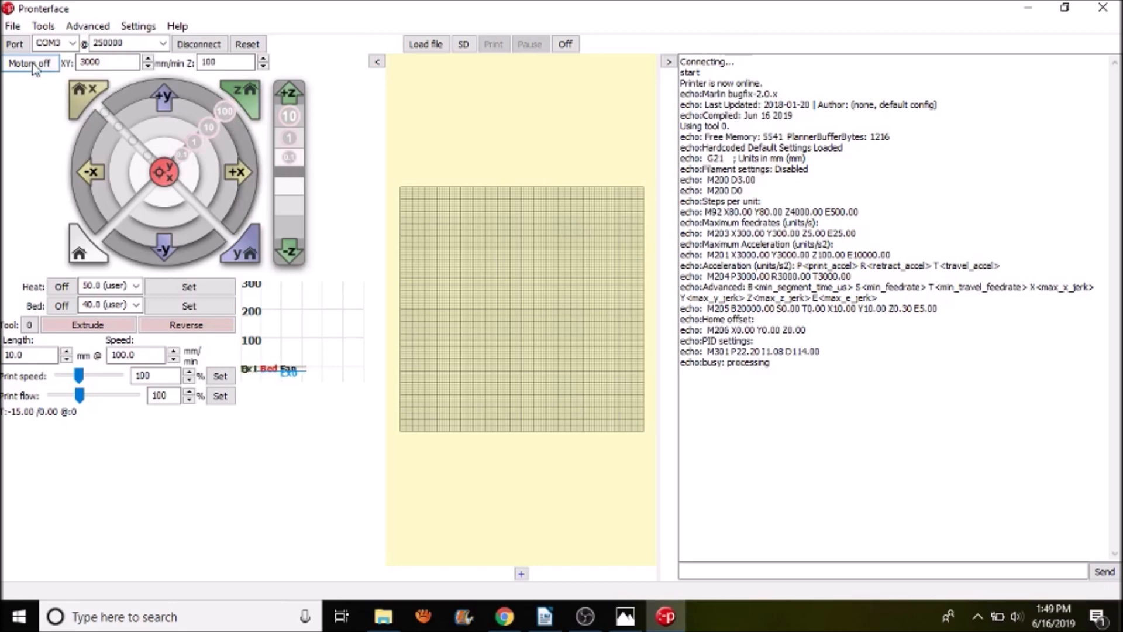
click(29, 63)
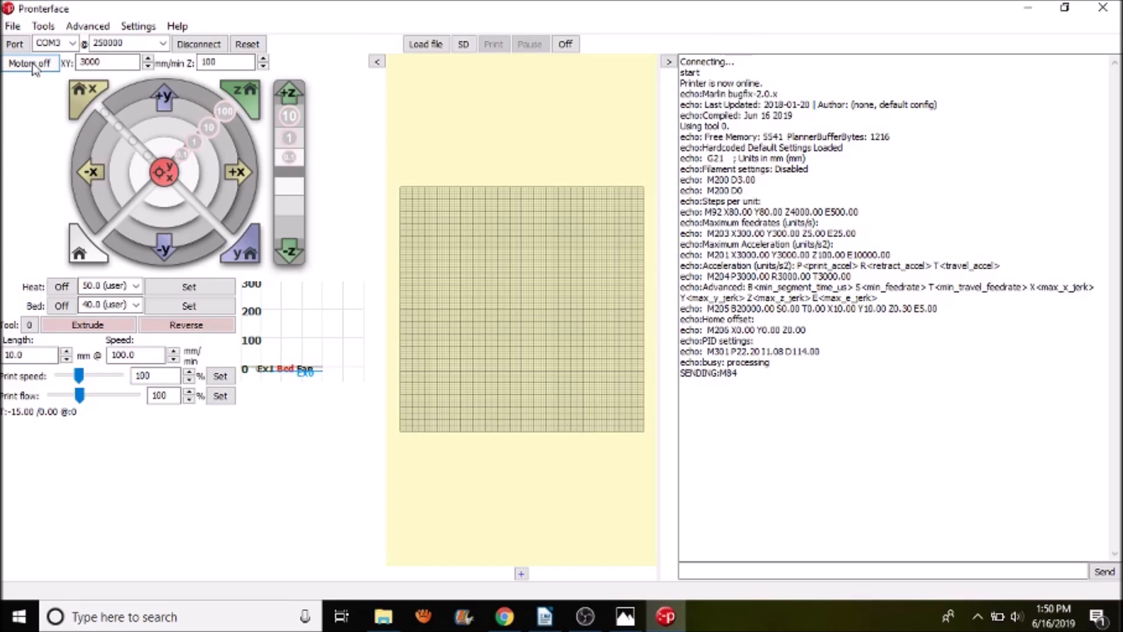